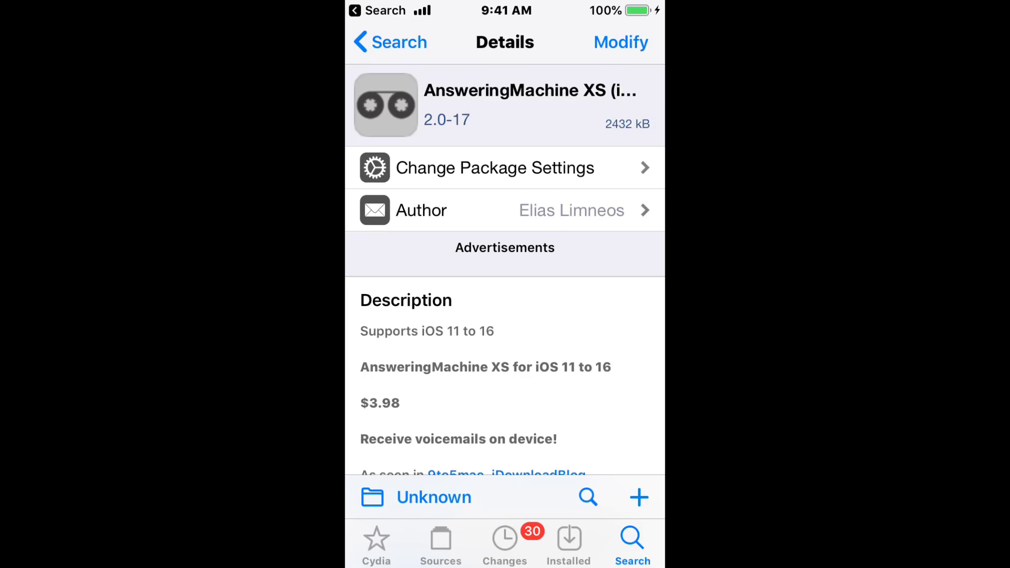
scroll(down, 3)
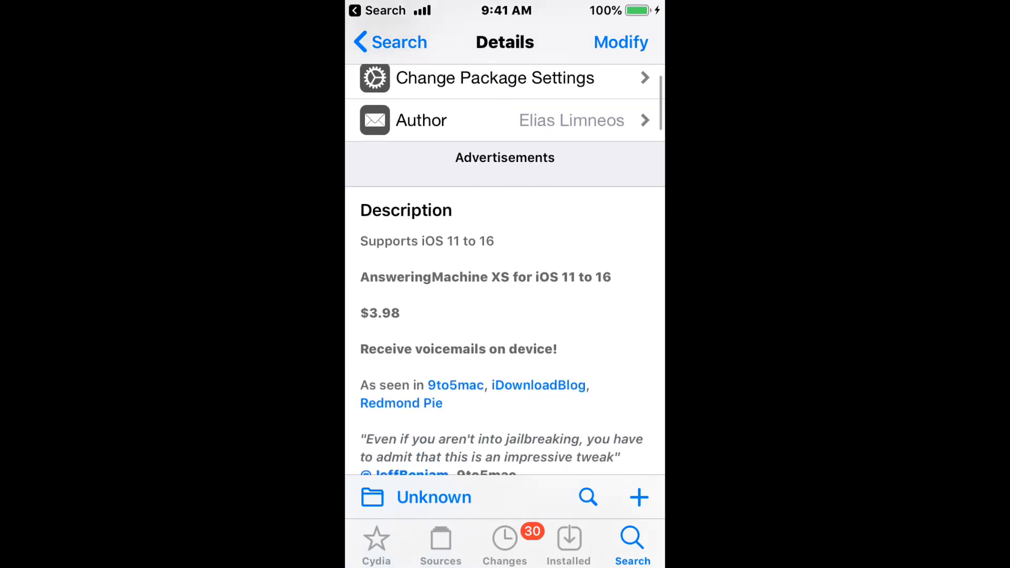
scroll(down, 3)
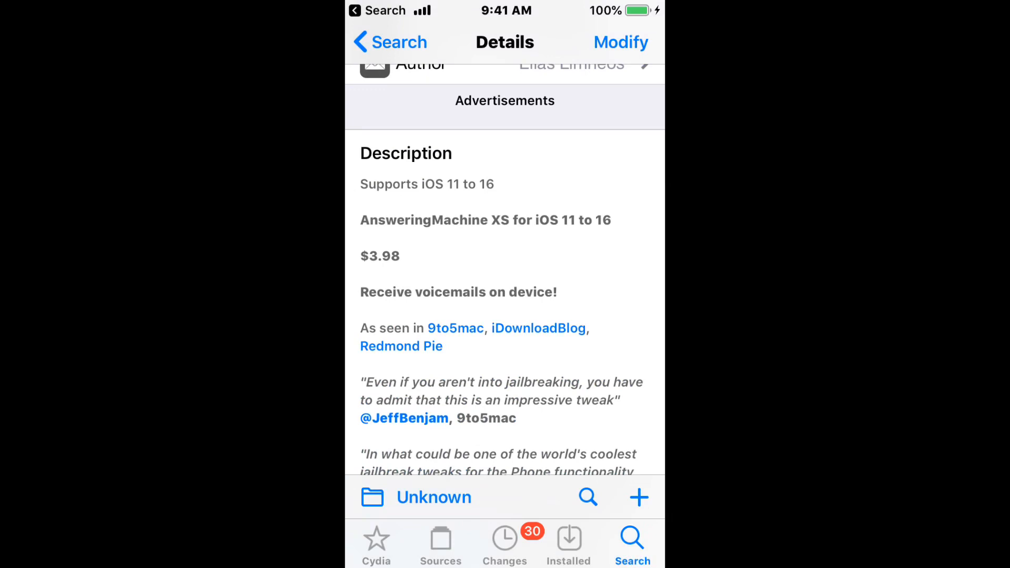
scroll(down, 3)
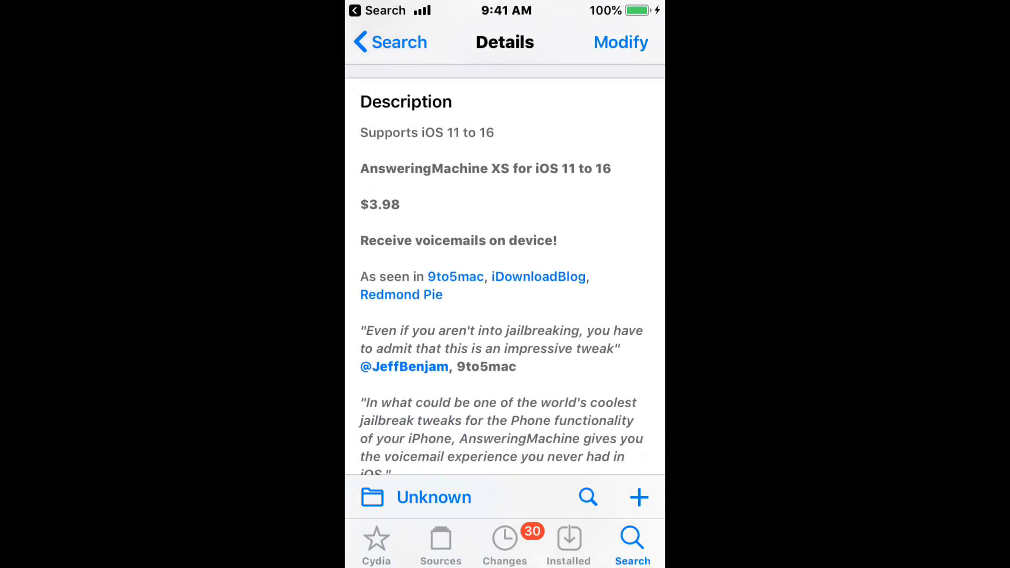
scroll(down, 3)
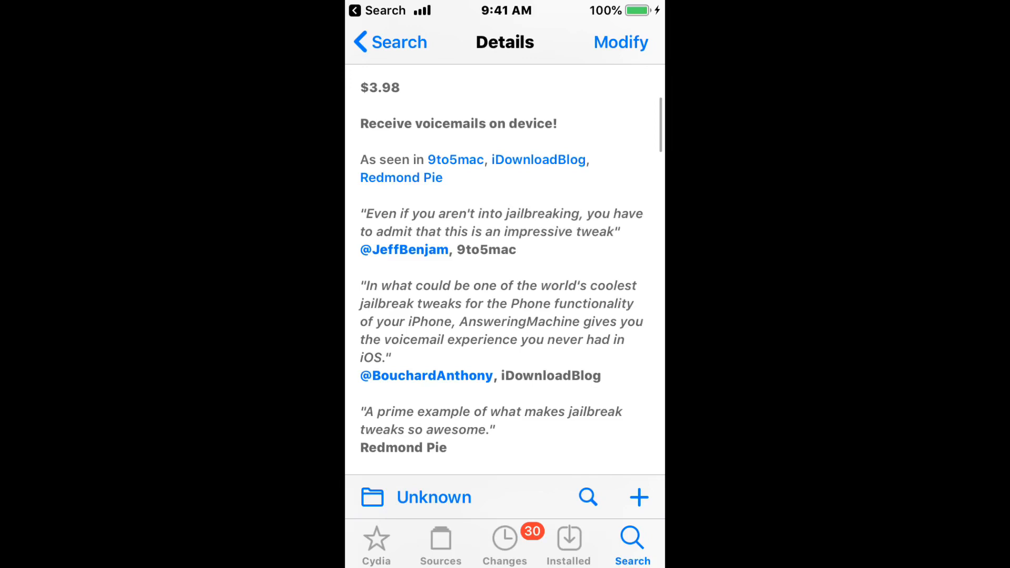
scroll(down, 3)
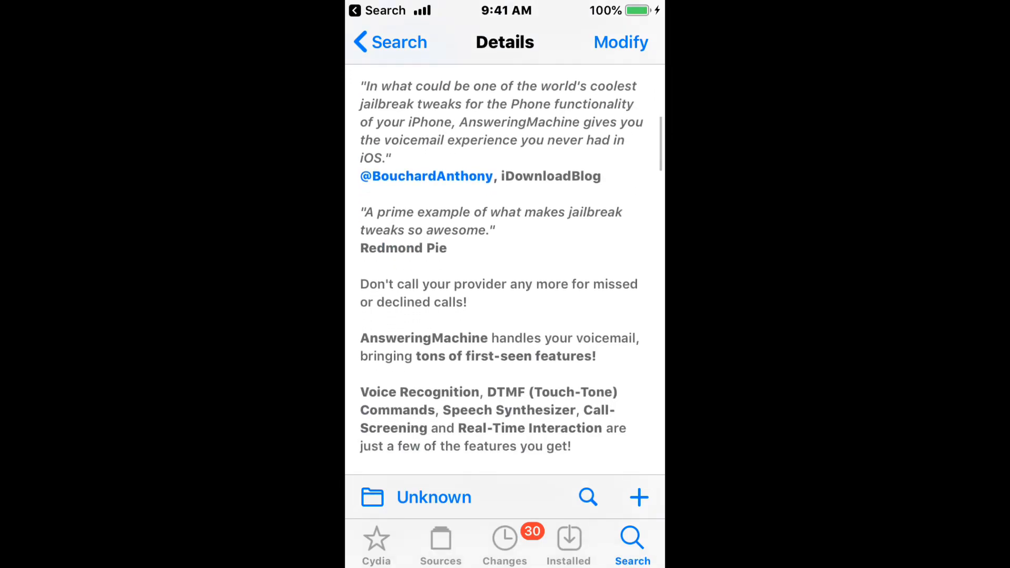
scroll(down, 3)
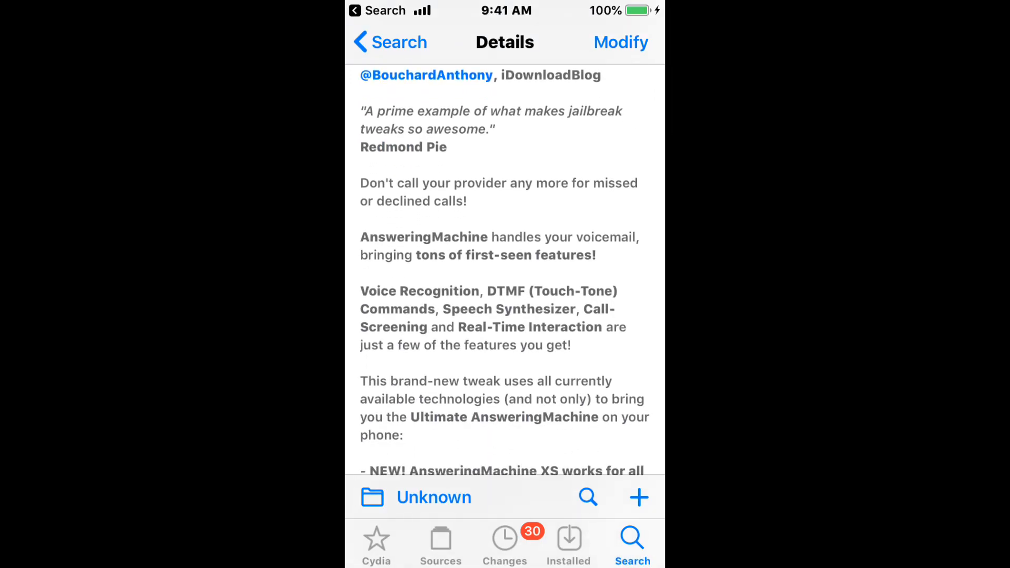
scroll(down, 3)
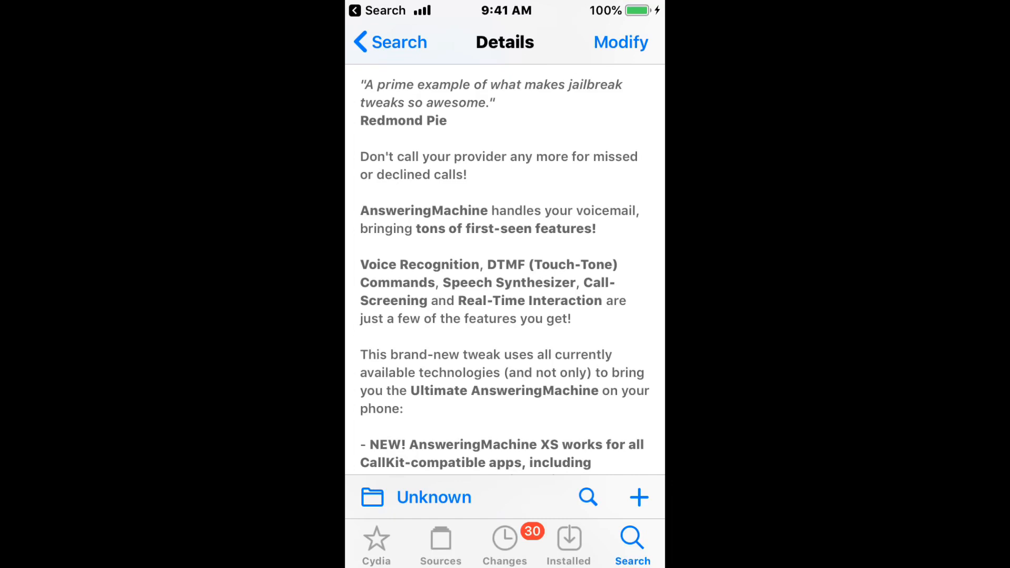
scroll(down, 3)
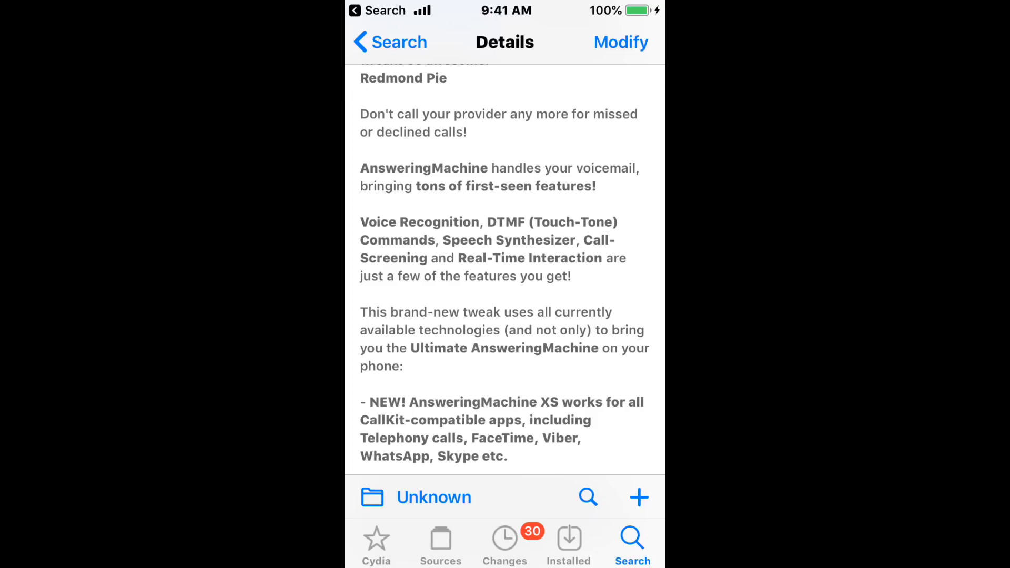
scroll(down, 3)
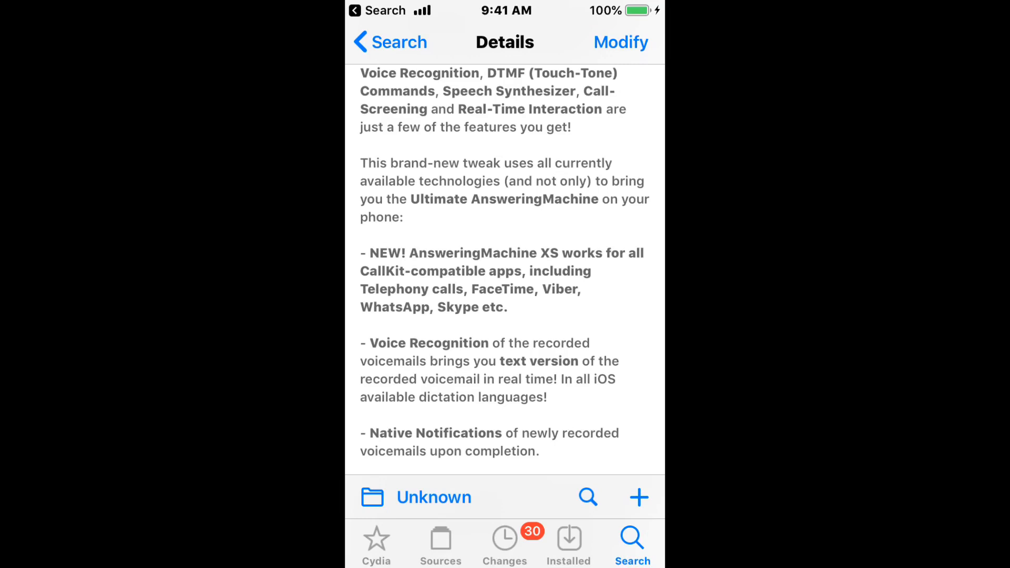
scroll(down, 3)
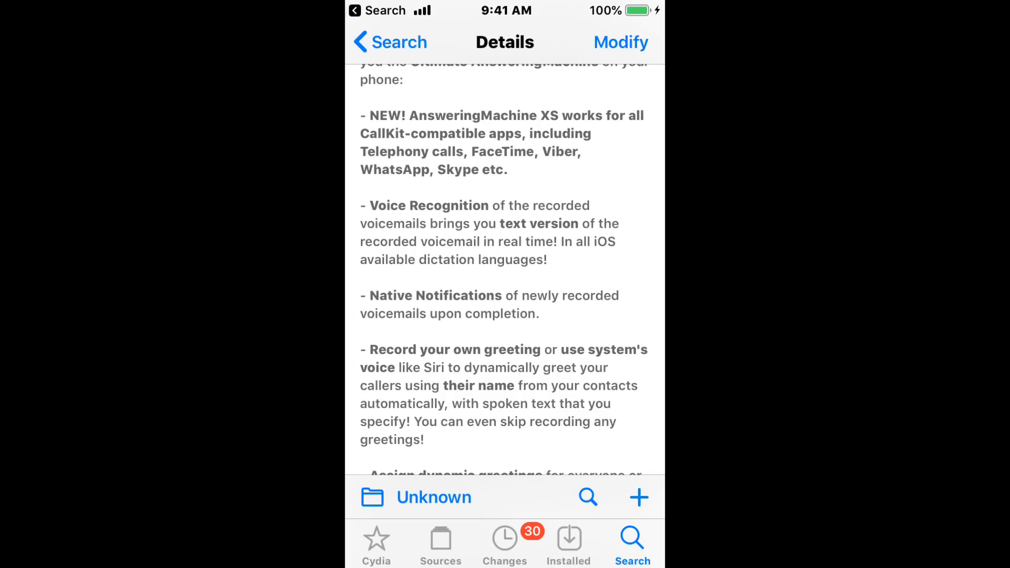
scroll(down, 3)
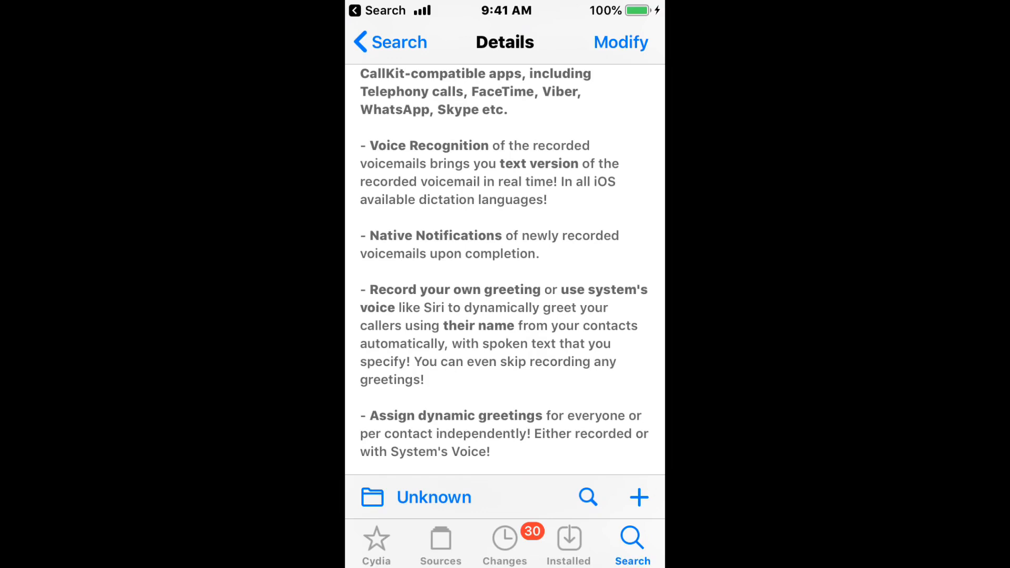
scroll(down, 3)
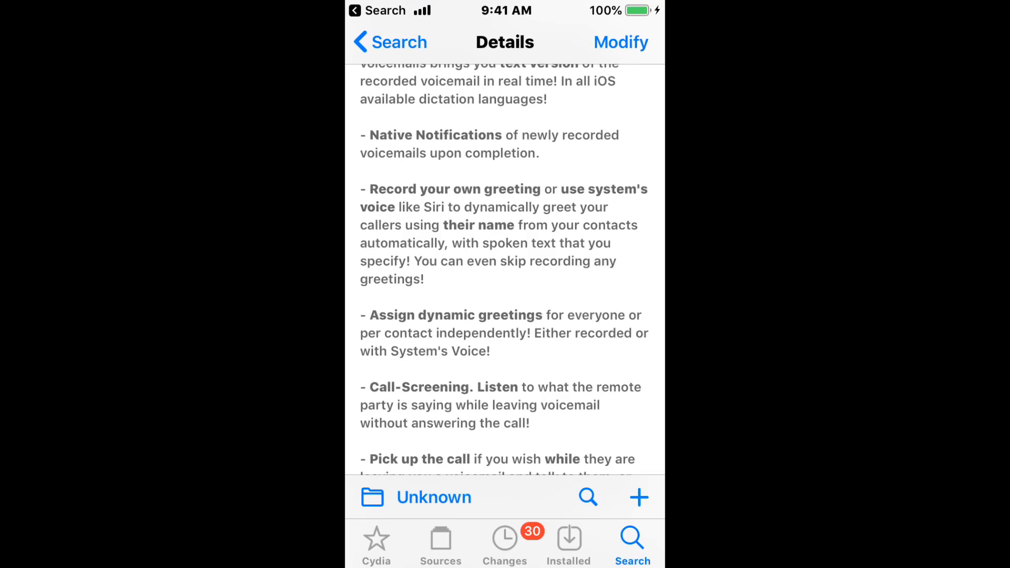
scroll(down, 3)
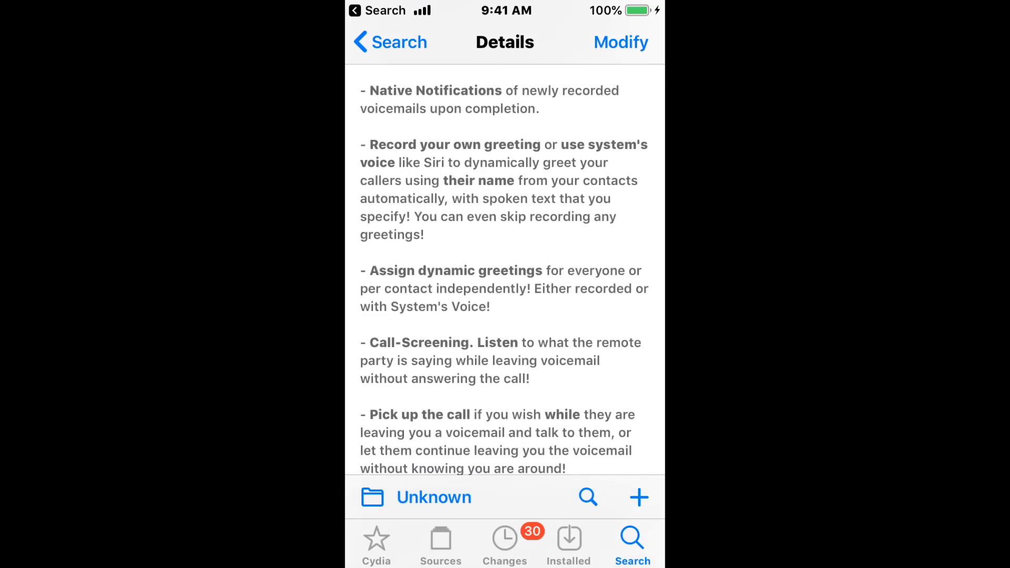
scroll(down, 3)
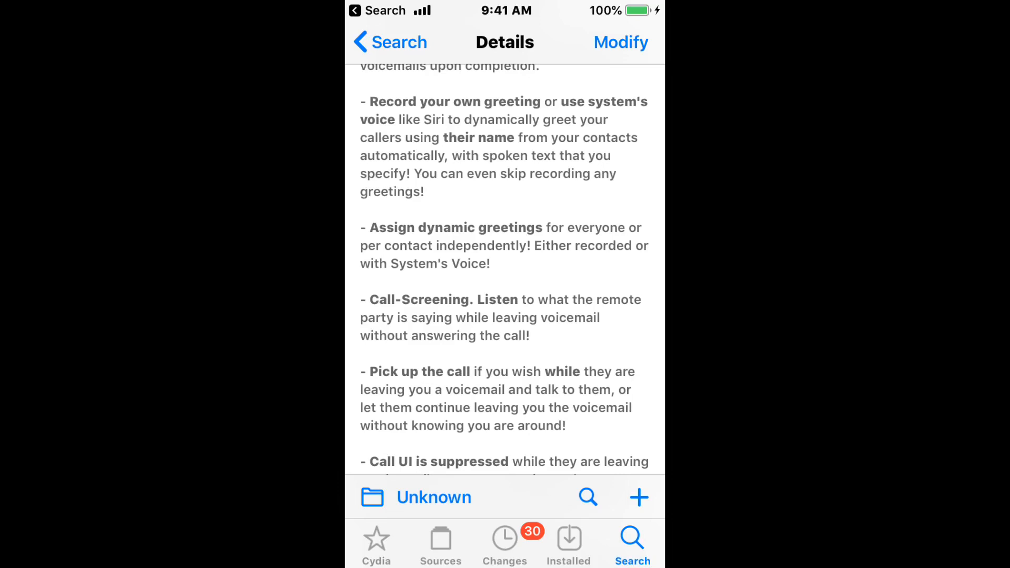
scroll(down, 3)
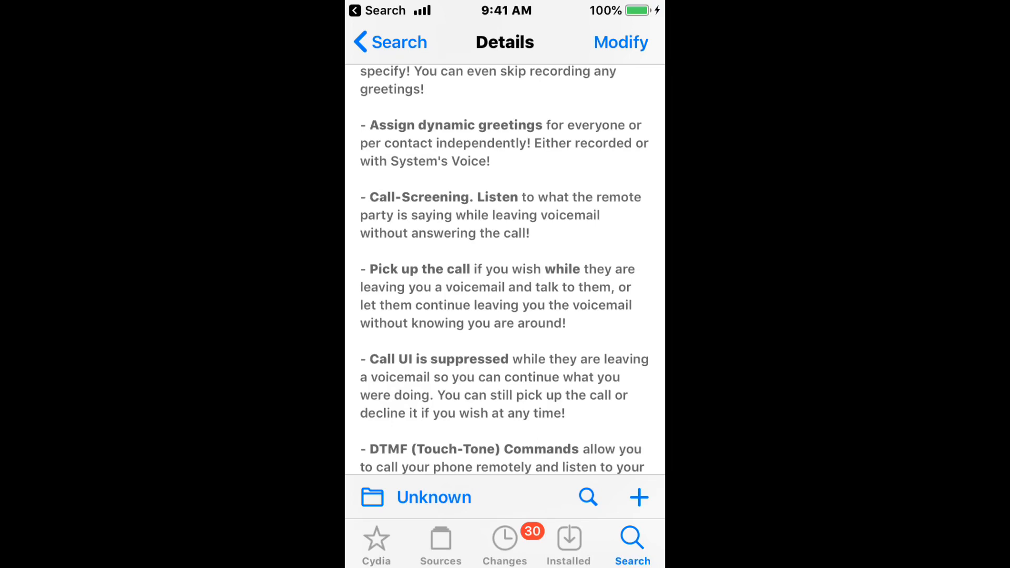
scroll(down, 3)
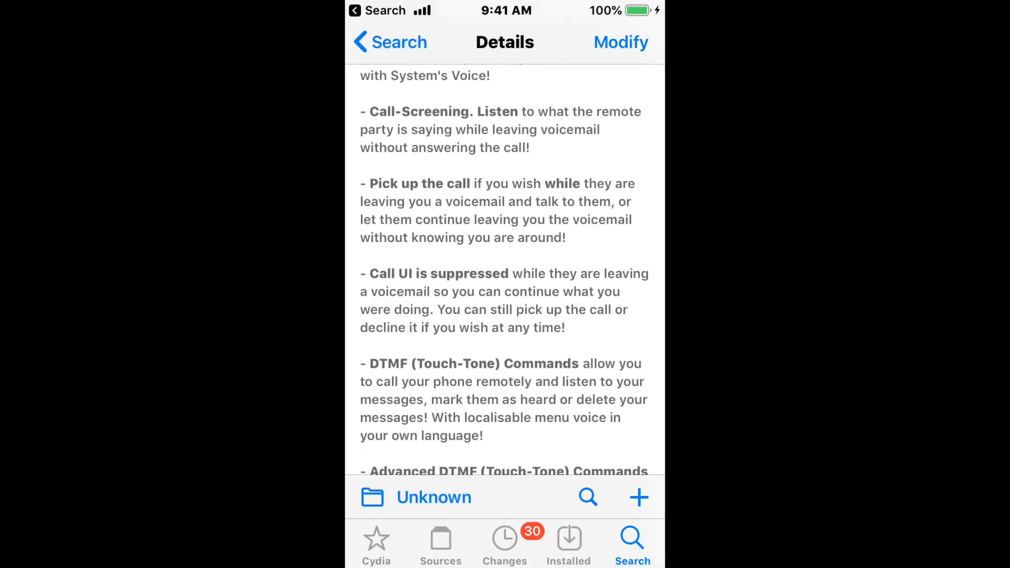
scroll(down, 3)
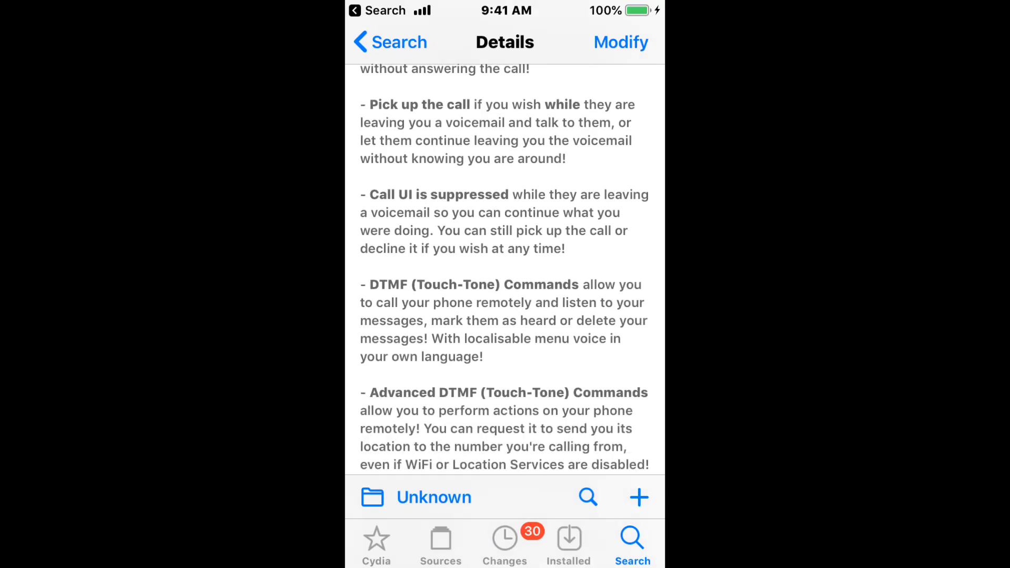
scroll(down, 3)
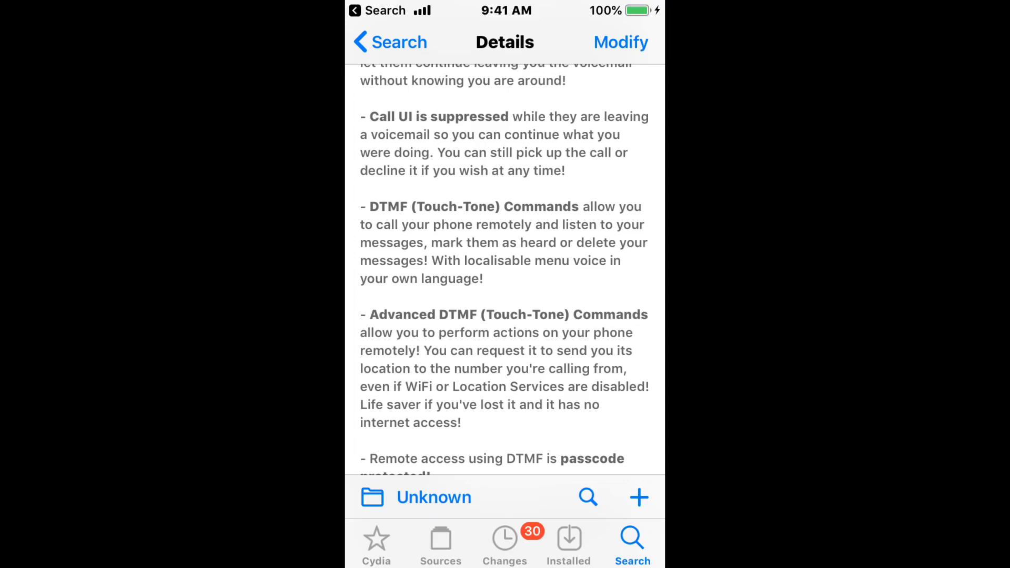
scroll(down, 3)
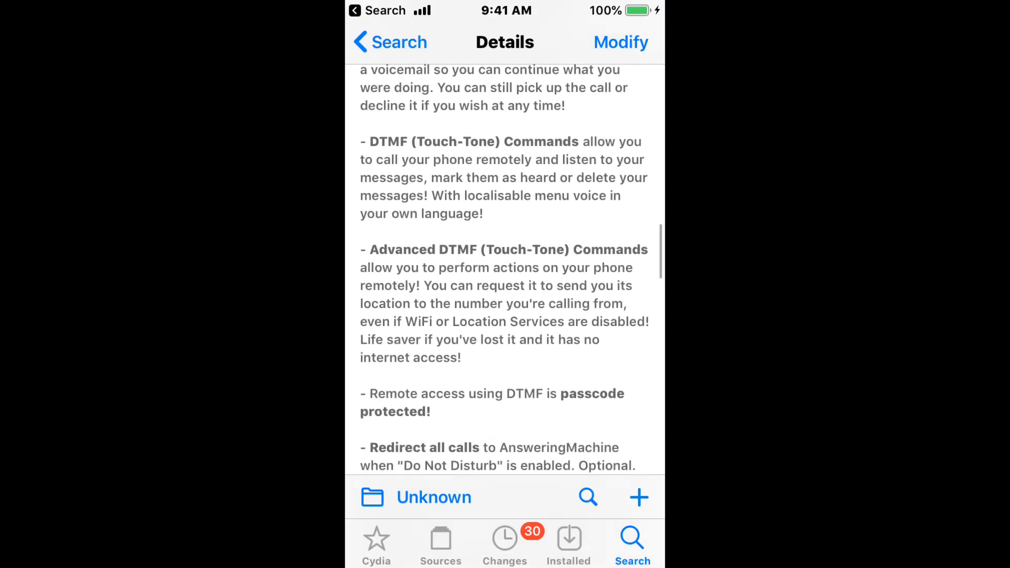
scroll(down, 3)
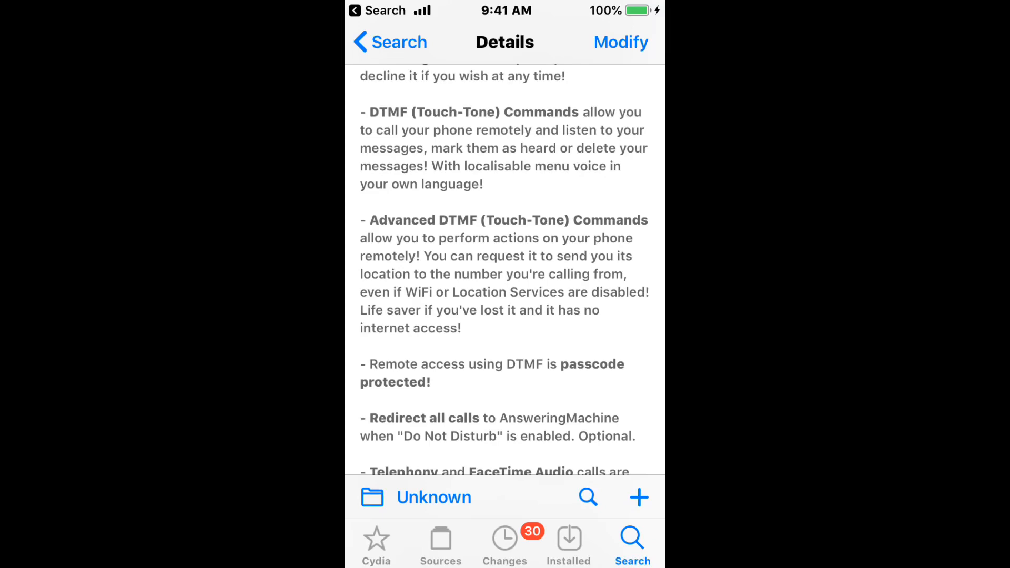
scroll(down, 3)
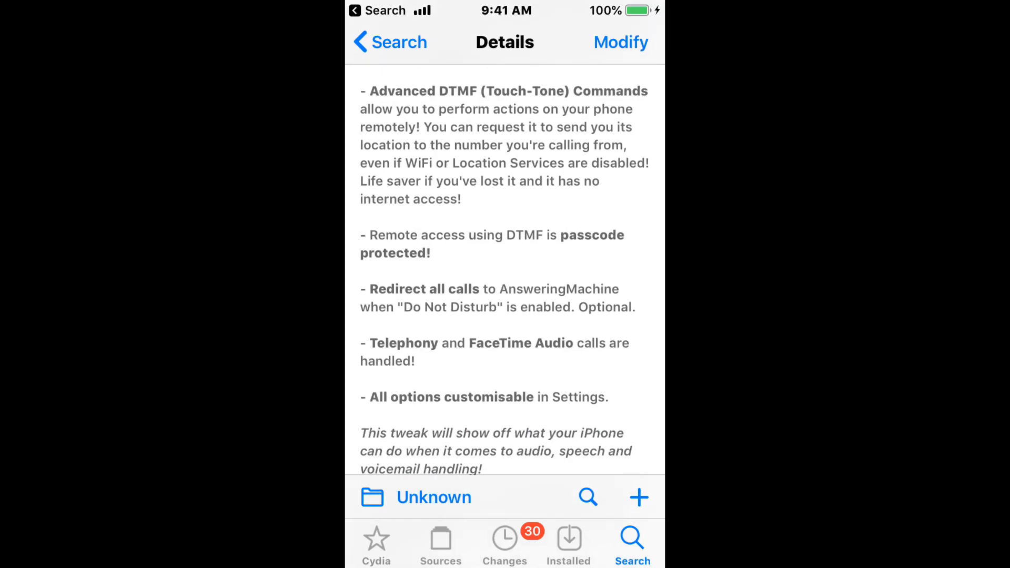
scroll(up, 3)
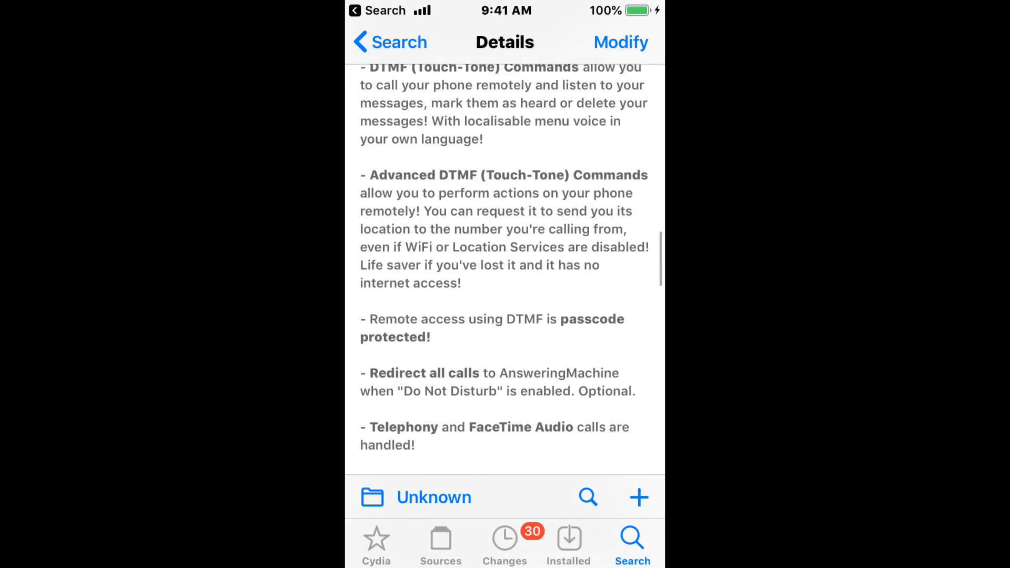
scroll(down, 3)
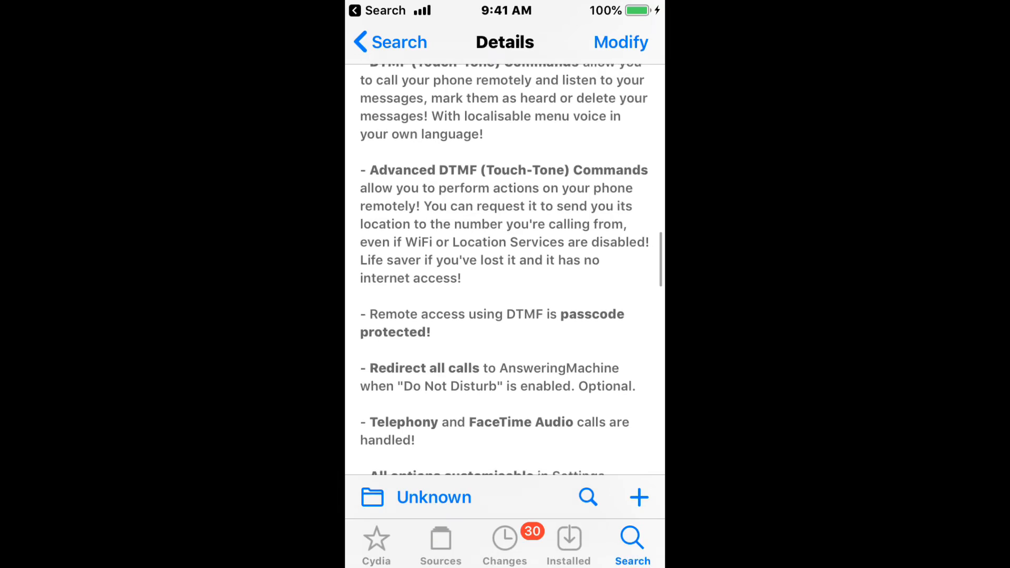
scroll(down, 3)
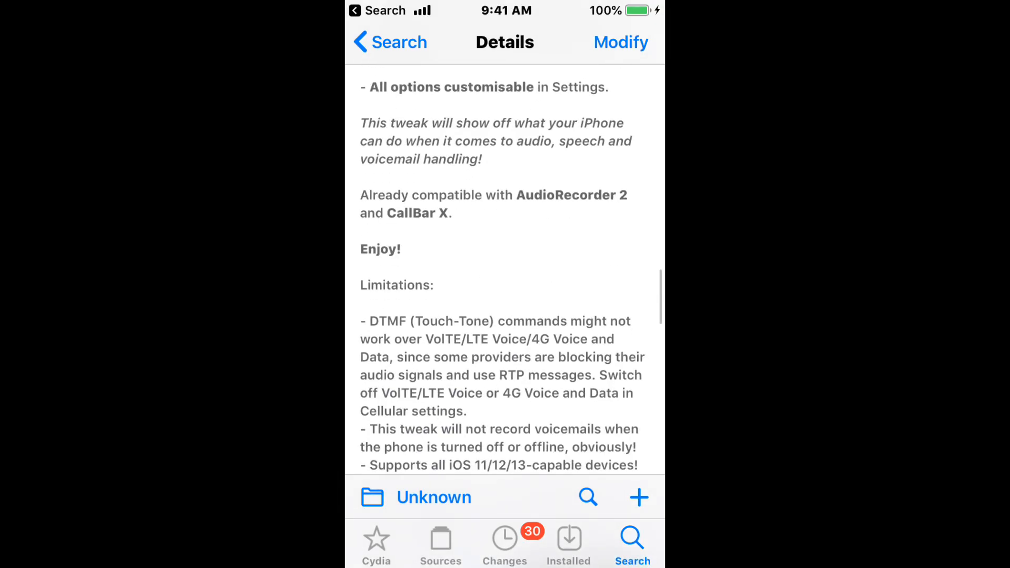
scroll(down, 3)
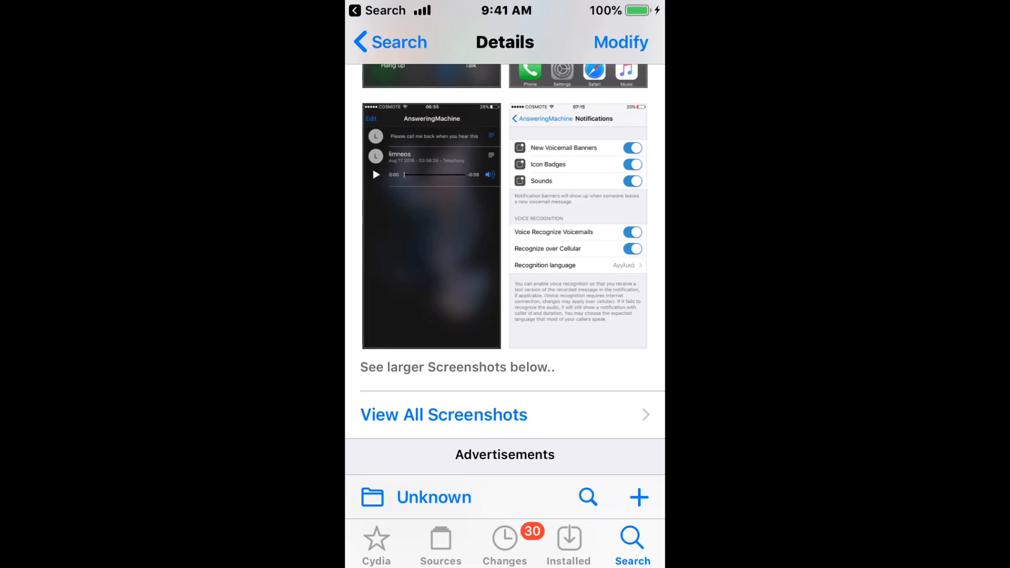
scroll(down, 3)
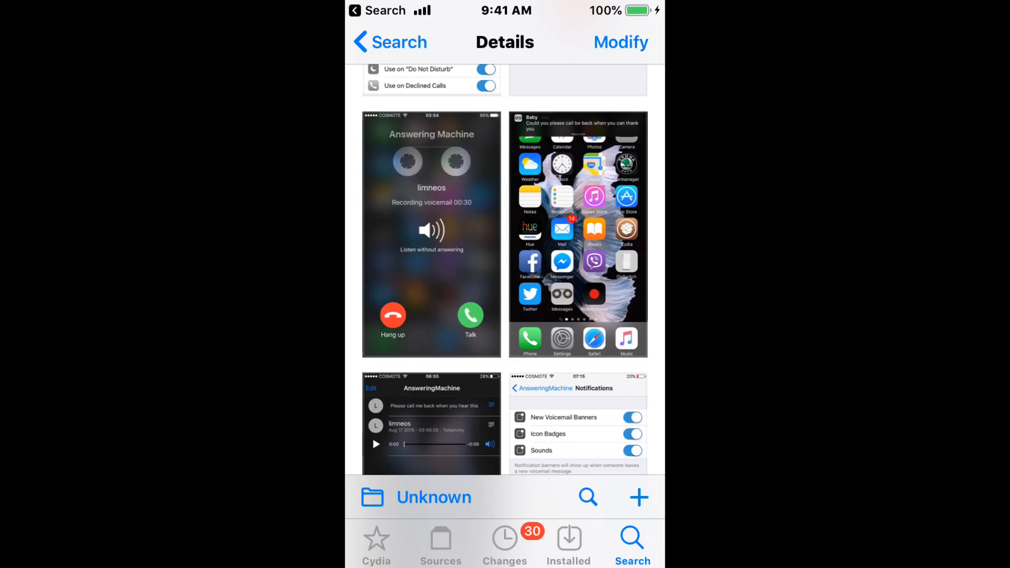
scroll(down, 3)
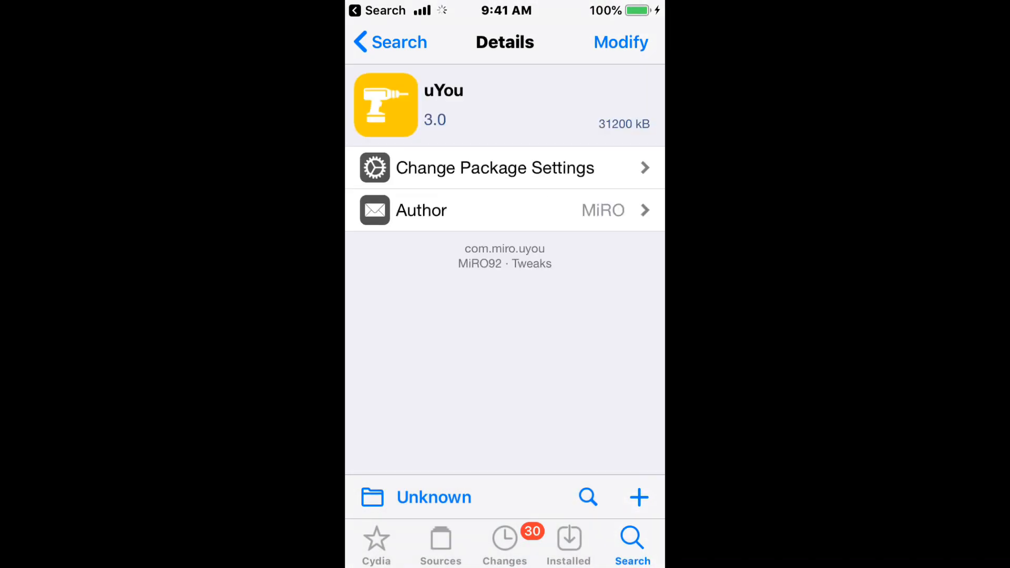
scroll(down, 3)
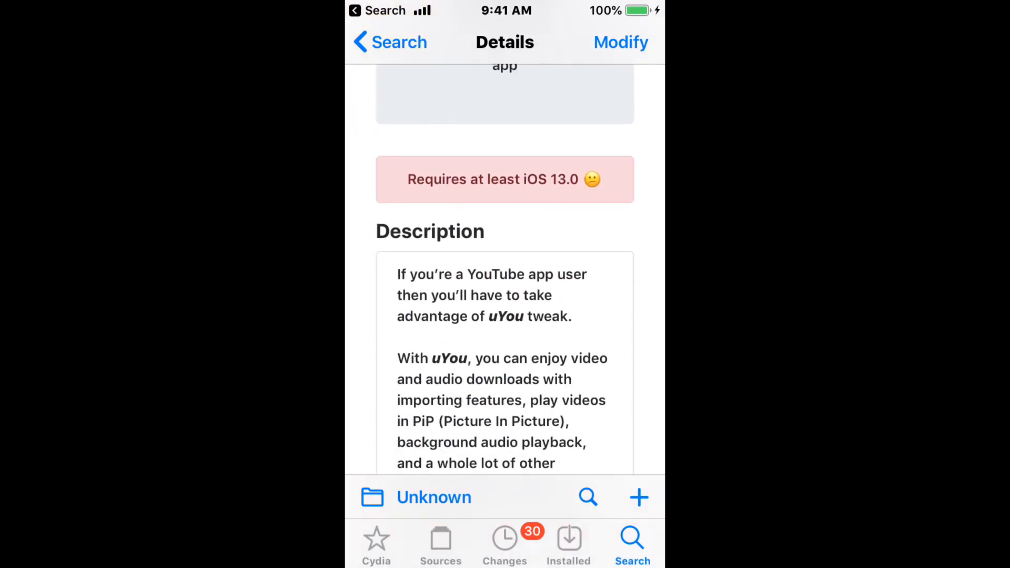
scroll(down, 3)
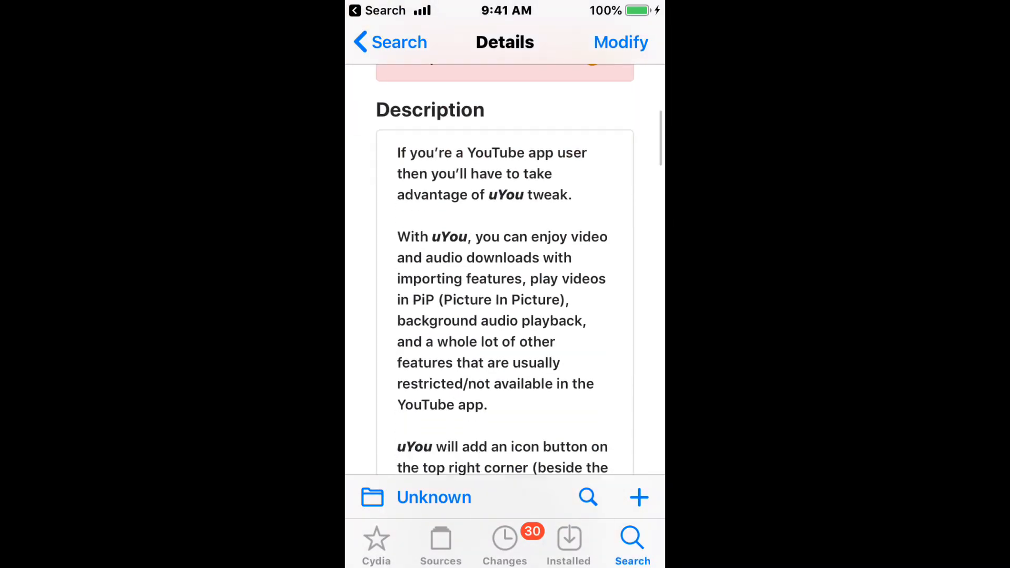
scroll(down, 3)
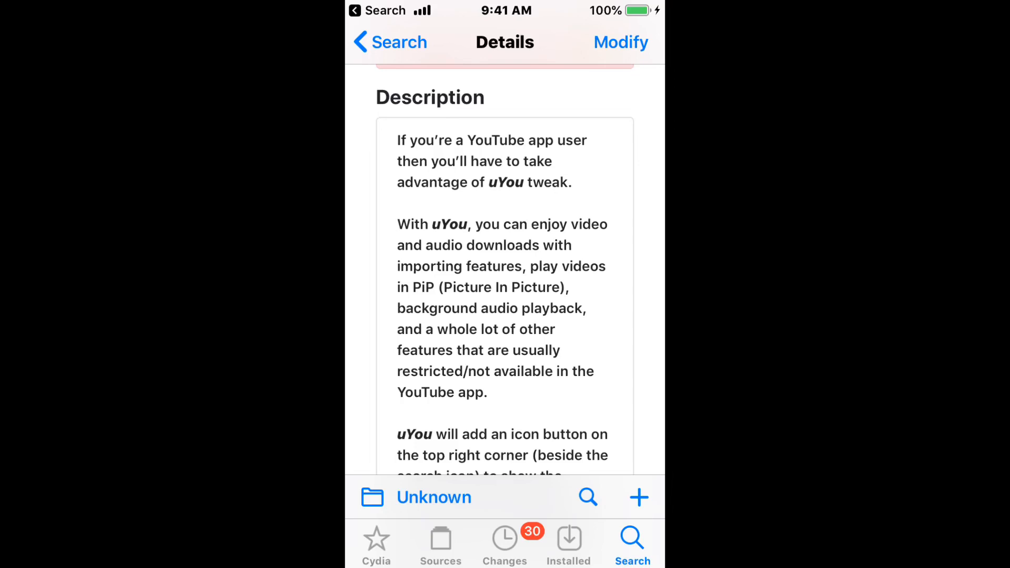
scroll(down, 3)
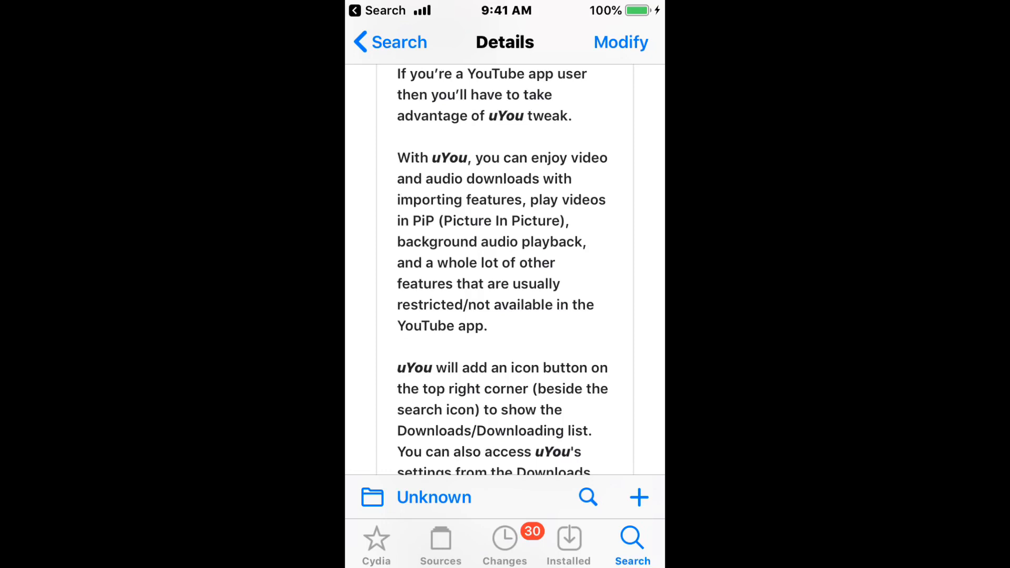
scroll(down, 3)
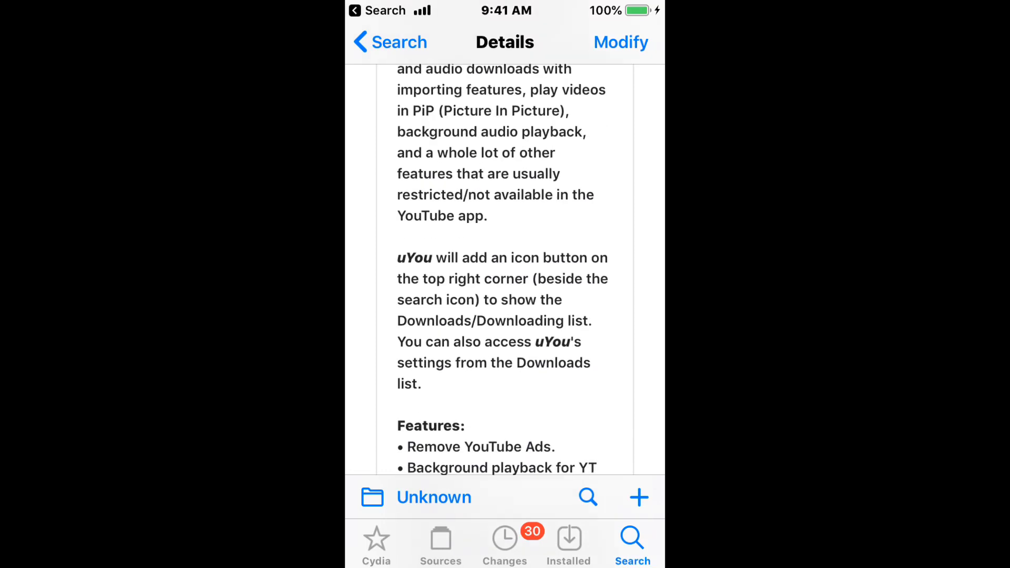
scroll(down, 3)
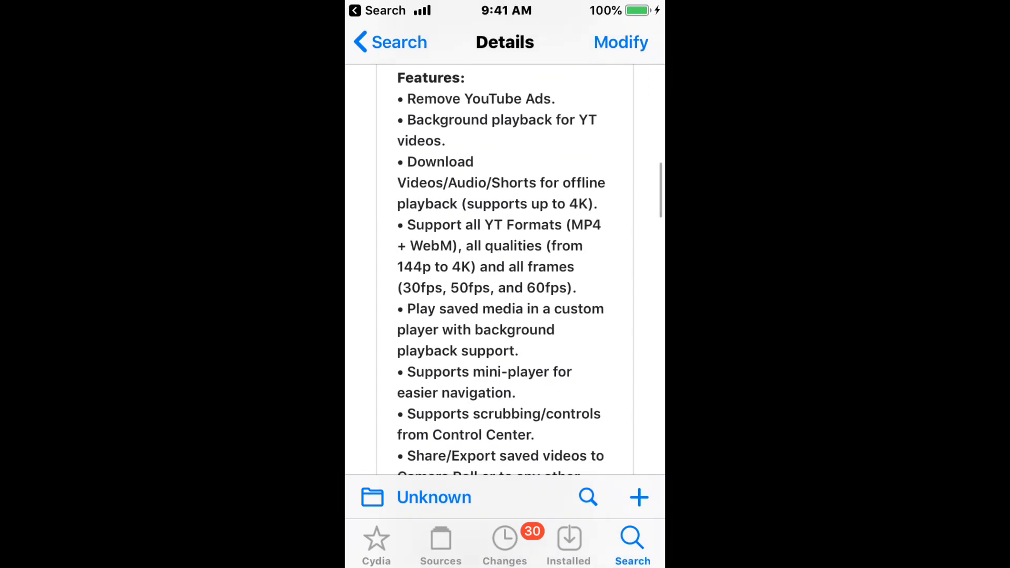
scroll(down, 3)
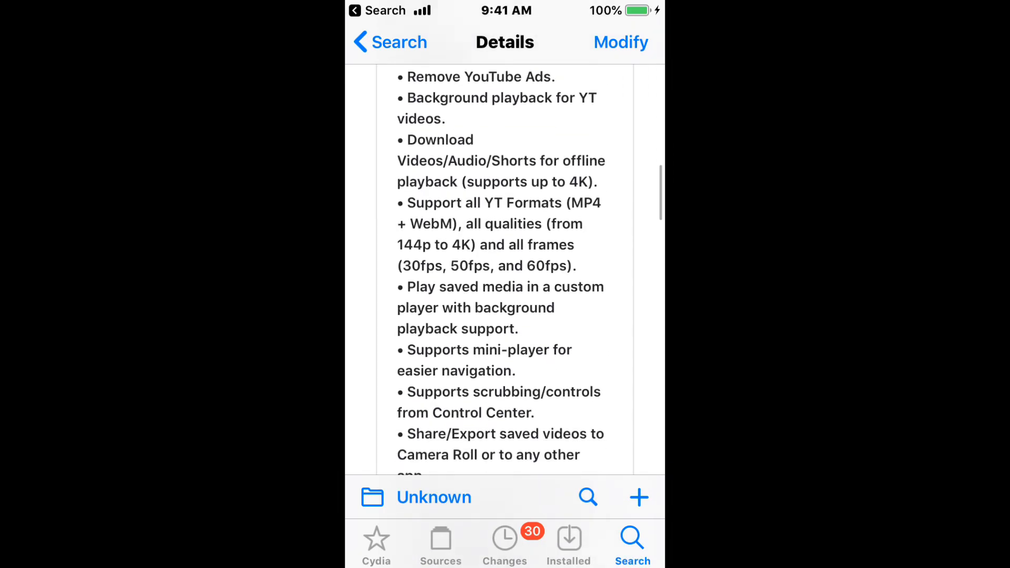
scroll(down, 3)
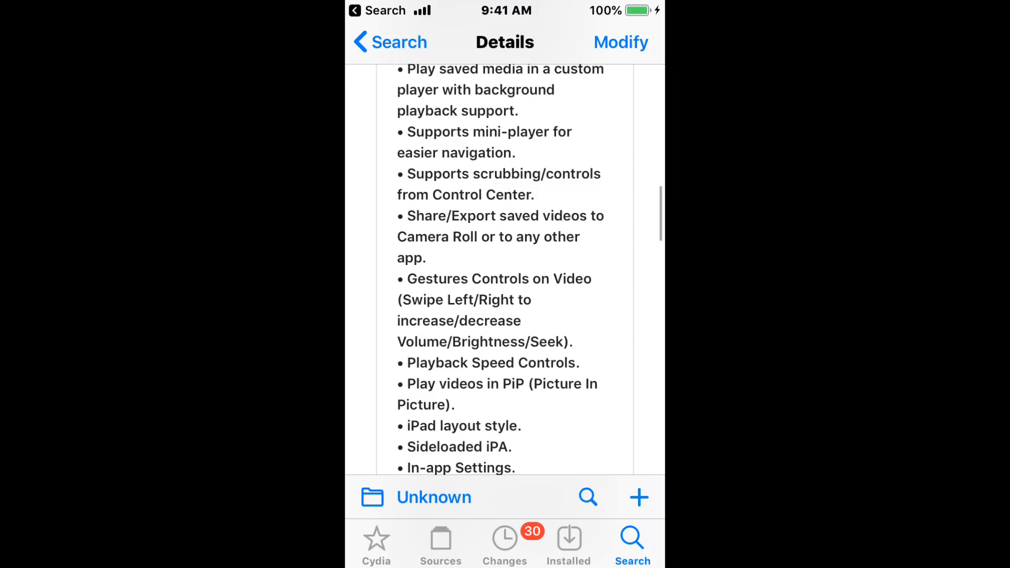
scroll(down, 3)
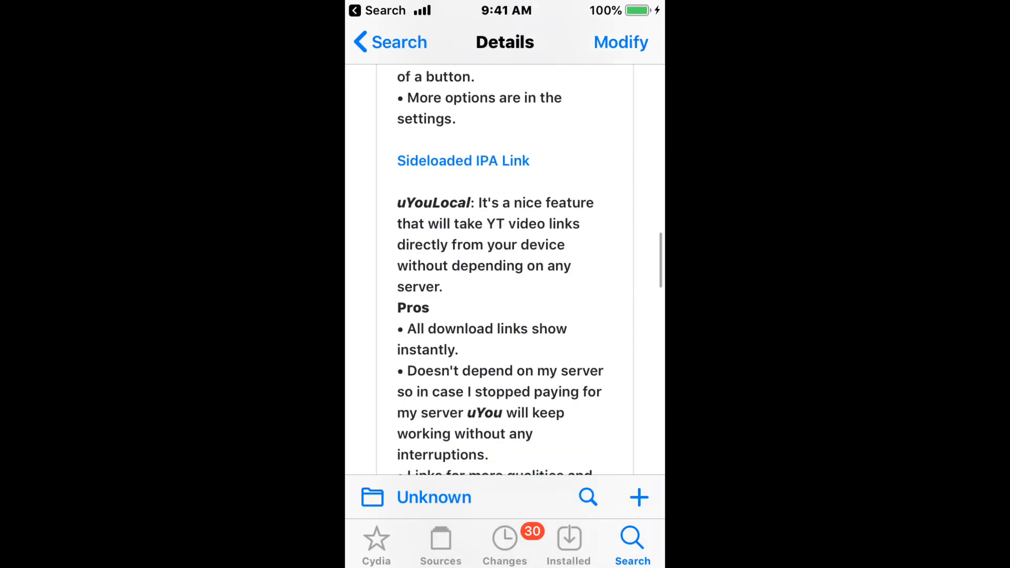
scroll(down, 3)
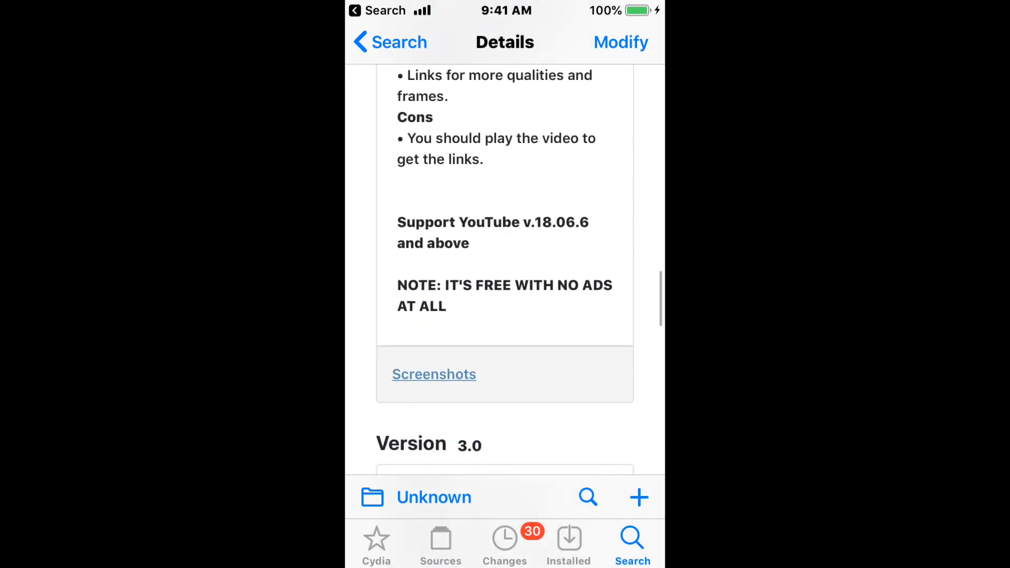
scroll(down, 3)
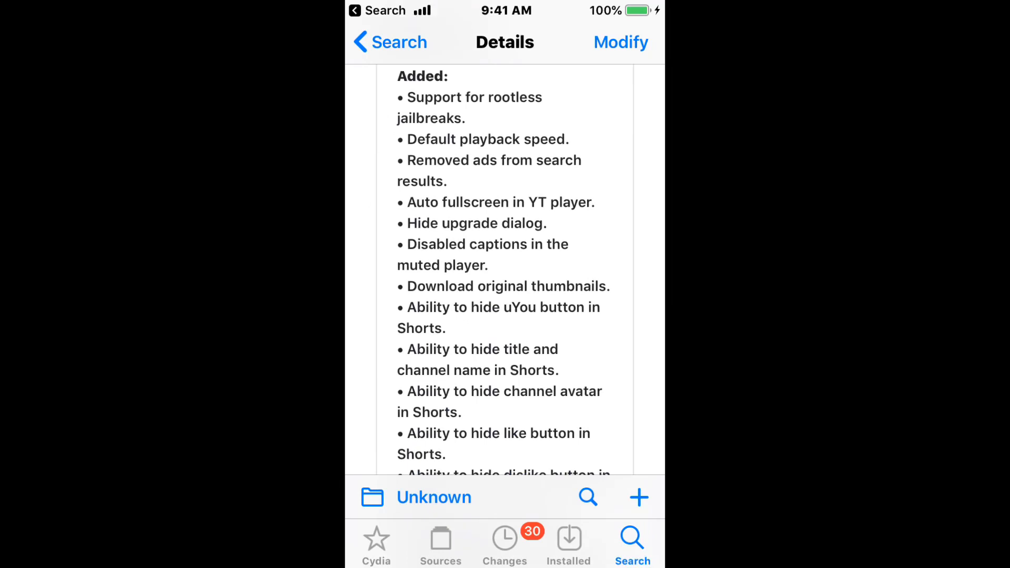
scroll(down, 3)
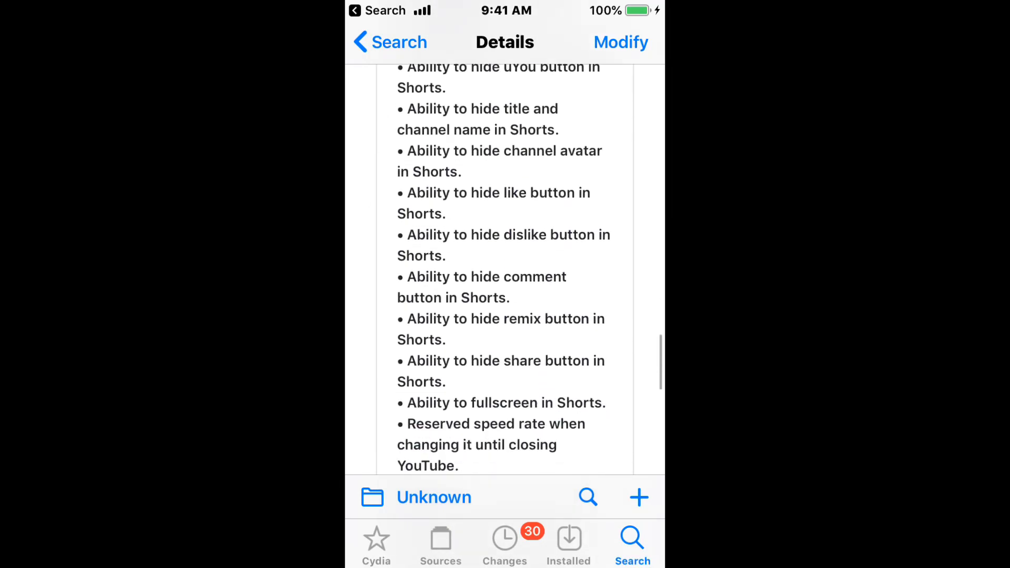
scroll(down, 3)
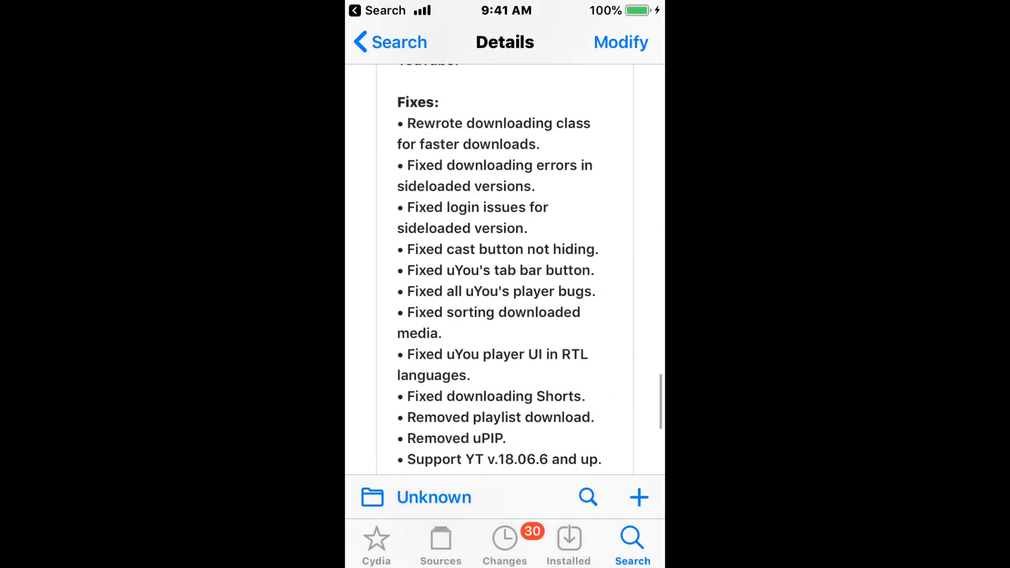
scroll(down, 3)
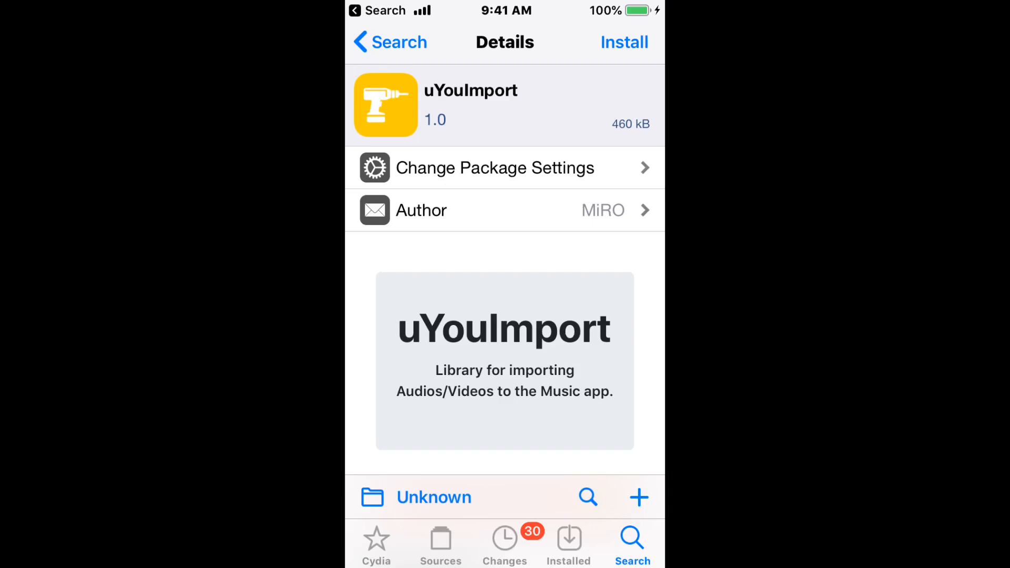
scroll(down, 3)
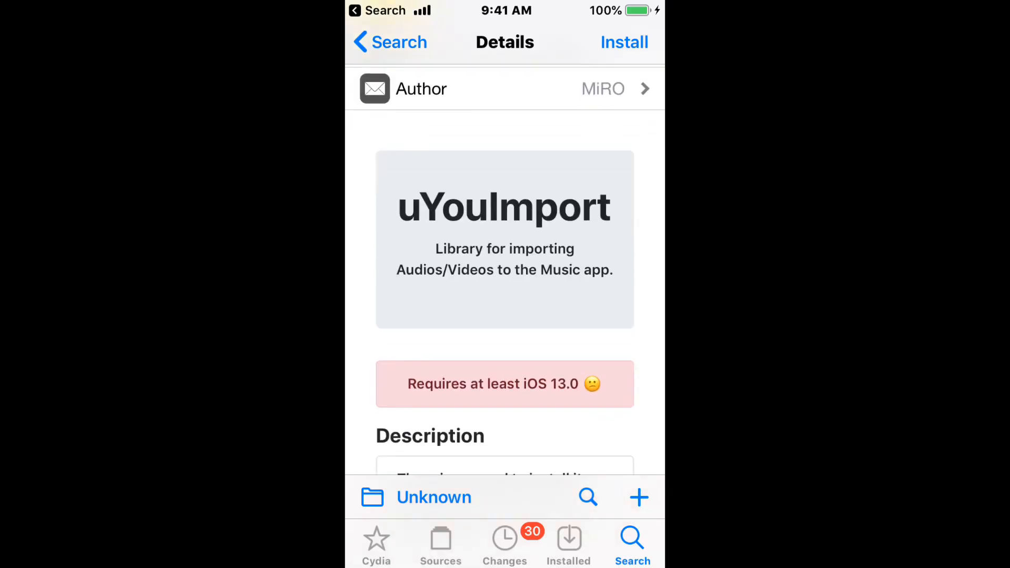
scroll(down, 3)
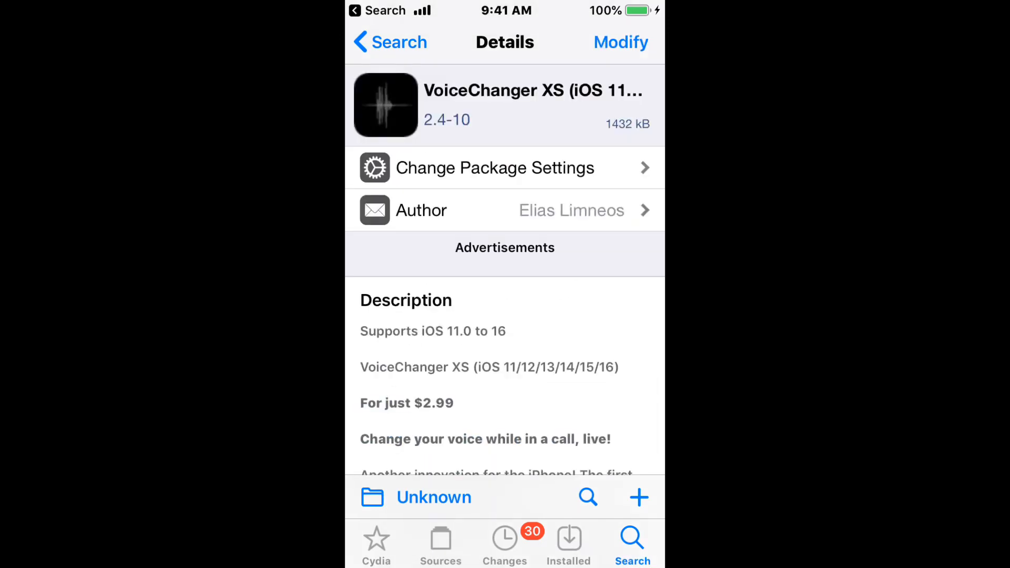
scroll(down, 3)
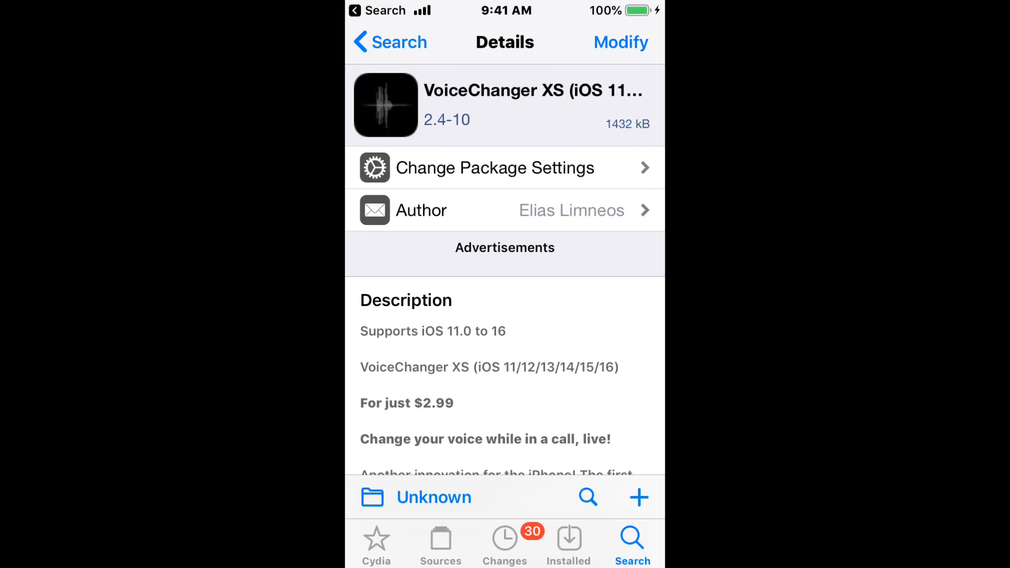
scroll(down, 3)
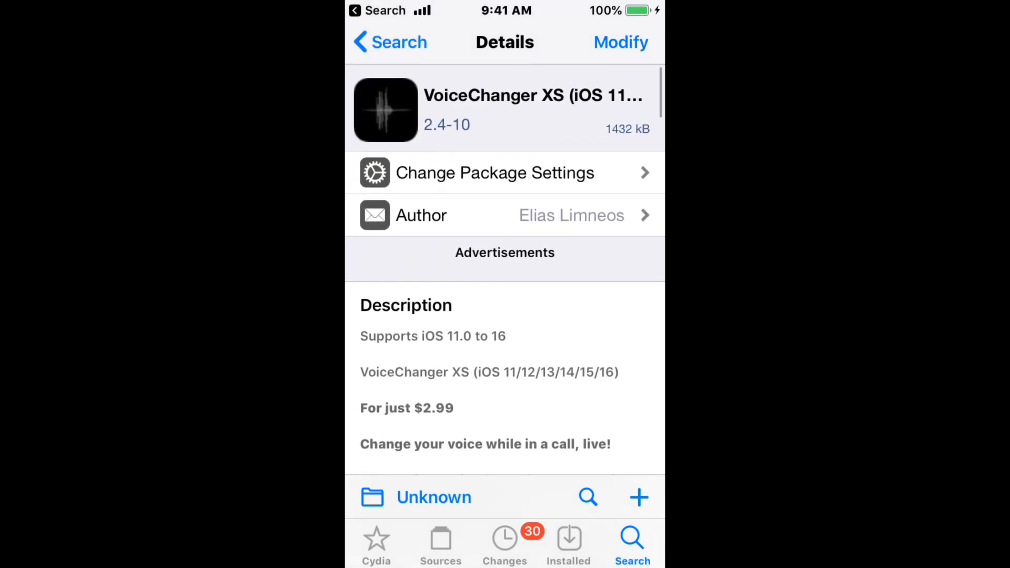
scroll(down, 3)
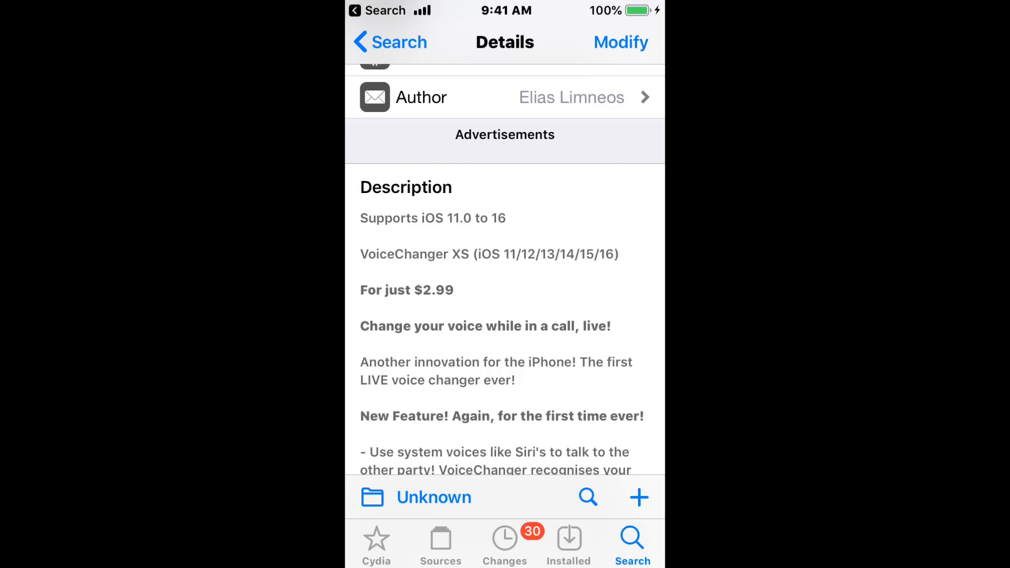
scroll(down, 3)
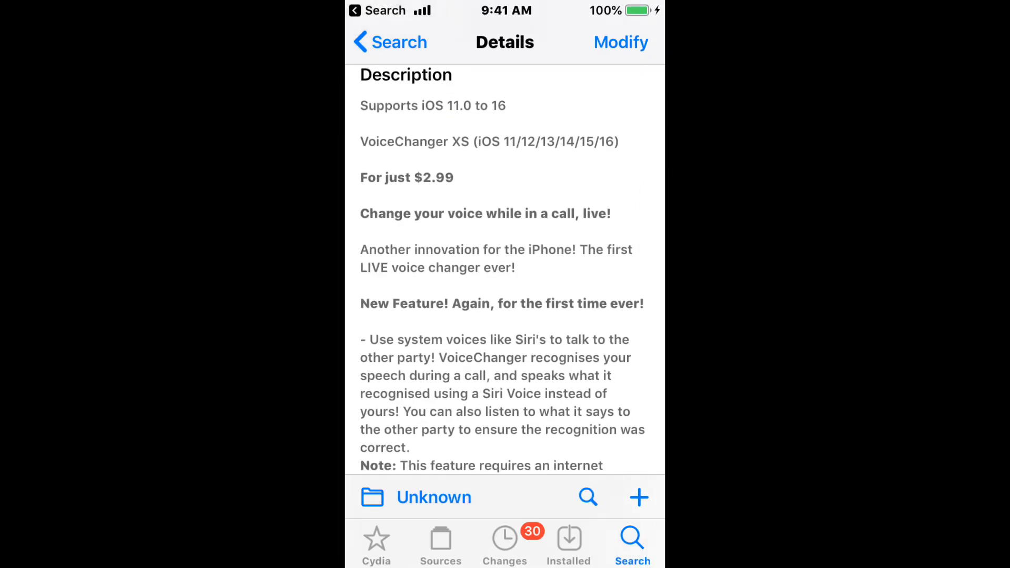
scroll(down, 3)
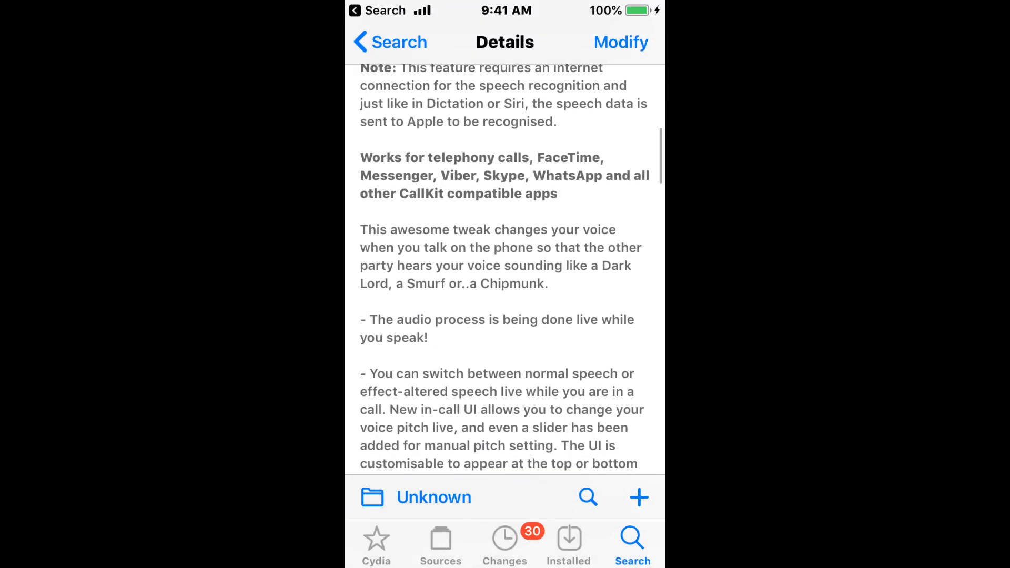
scroll(down, 3)
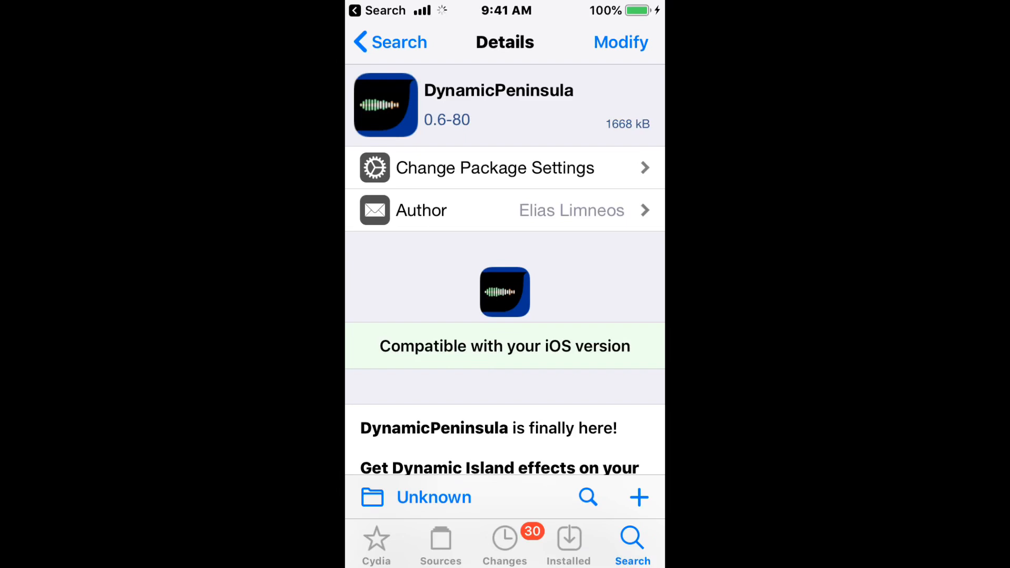
scroll(down, 3)
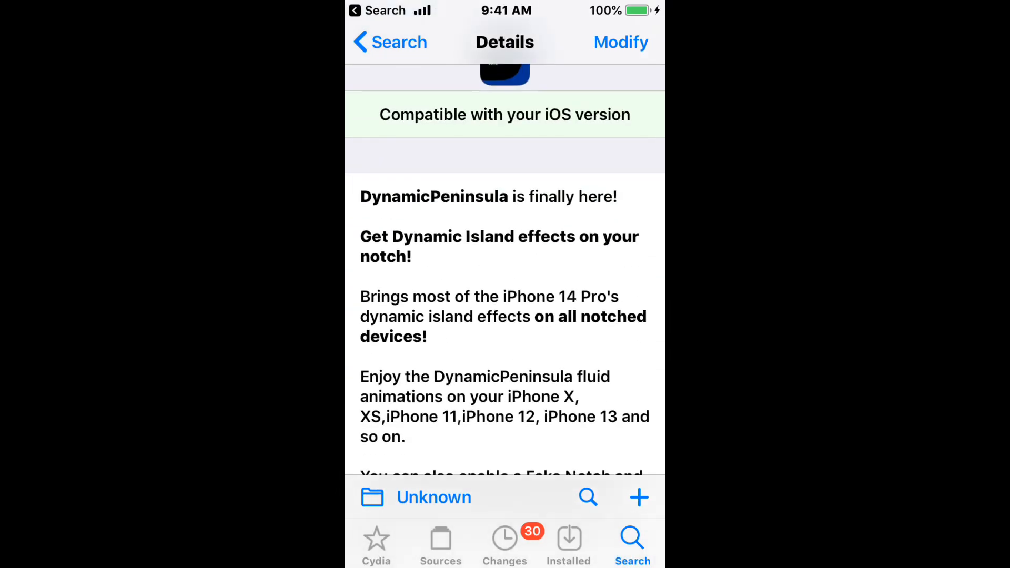
scroll(down, 3)
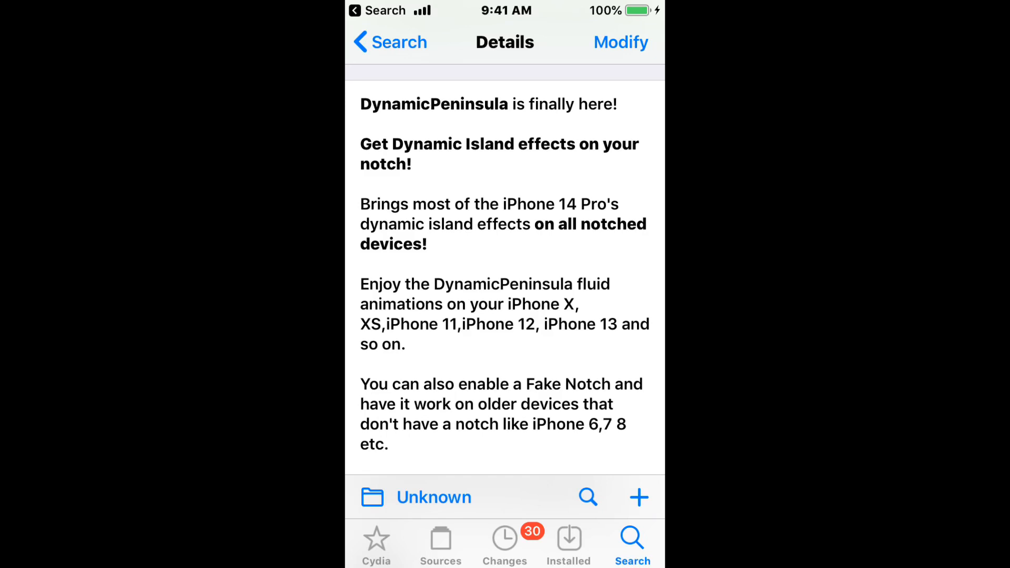
scroll(down, 3)
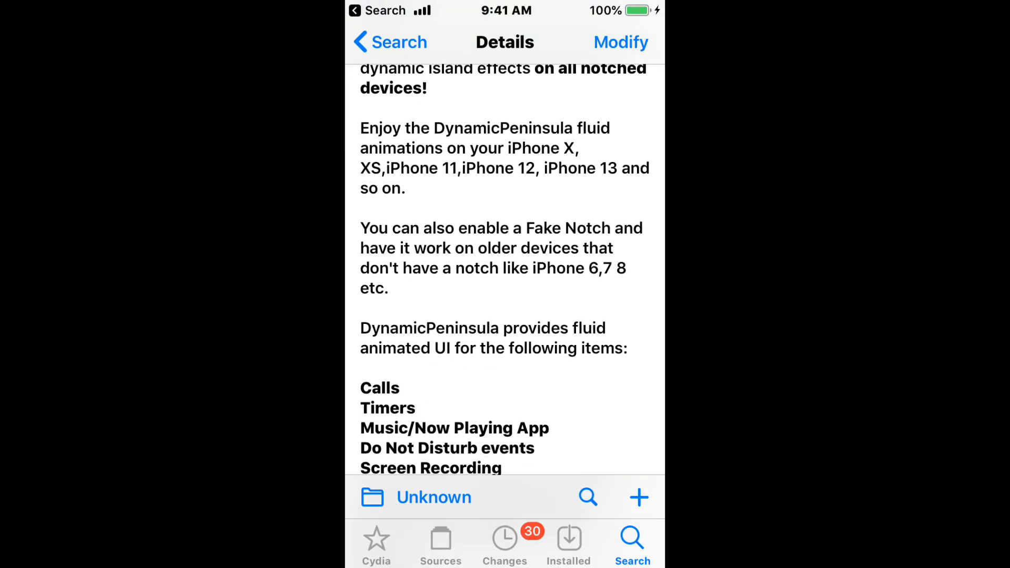
scroll(down, 3)
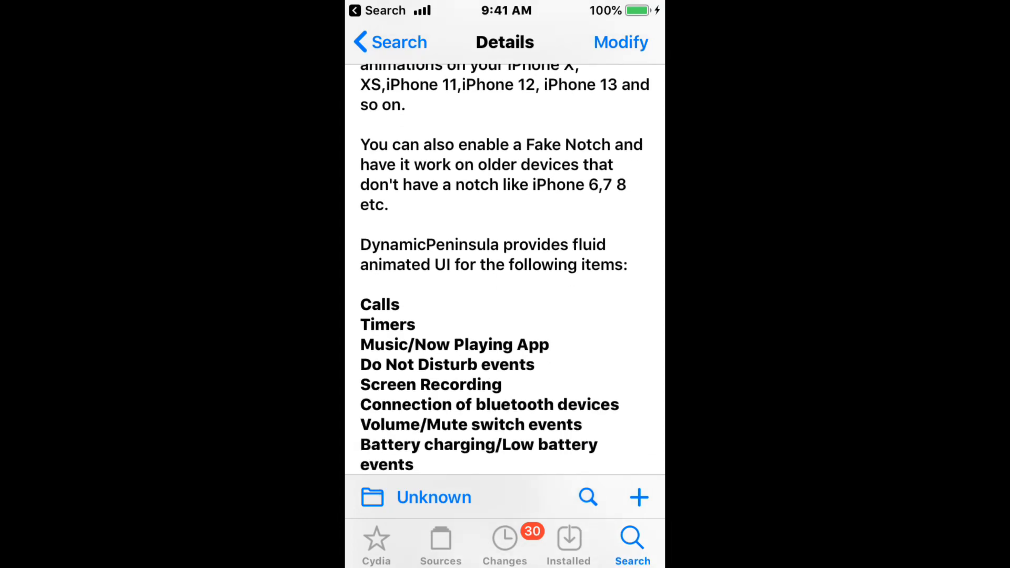
scroll(down, 3)
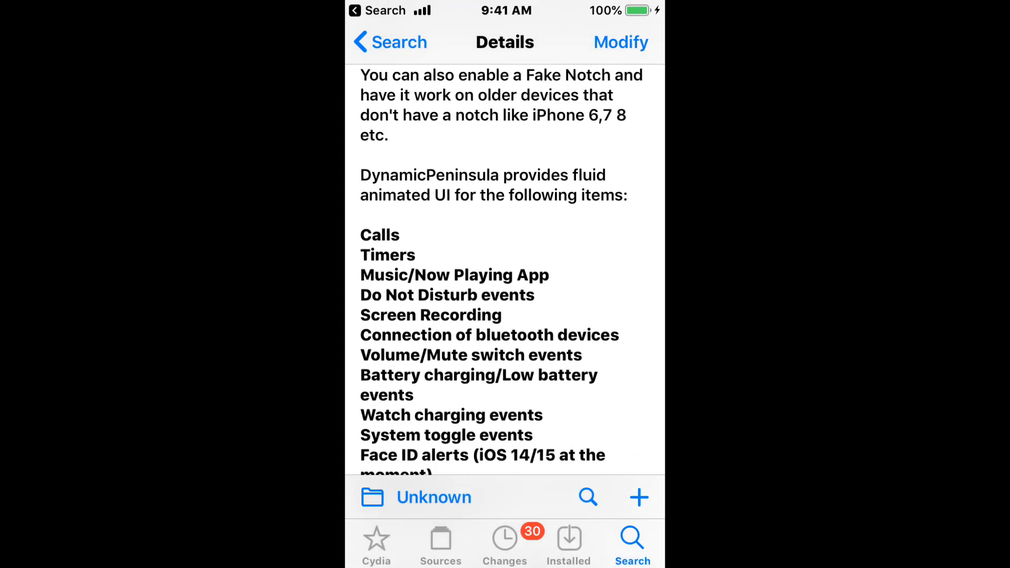
scroll(down, 3)
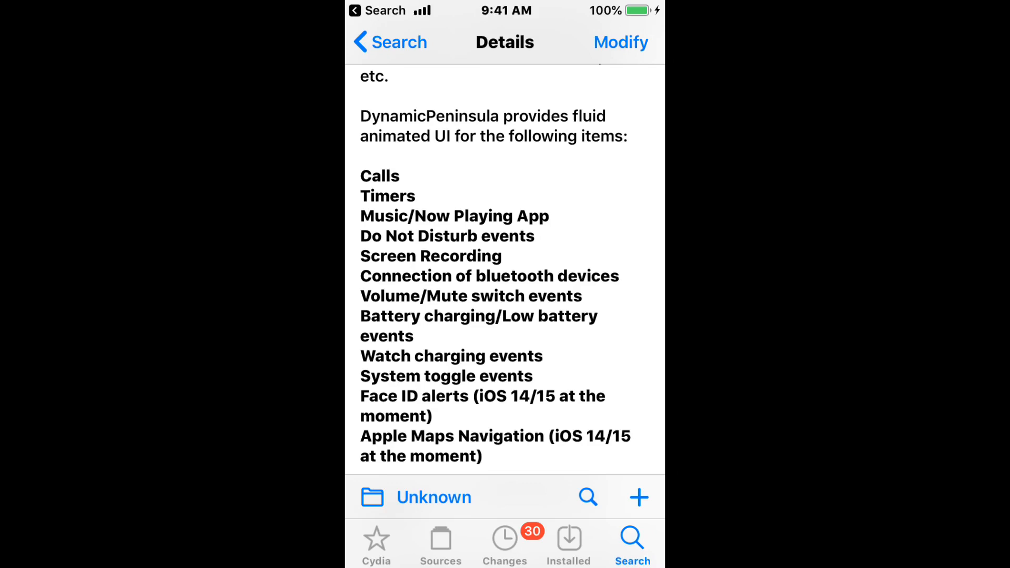
scroll(down, 3)
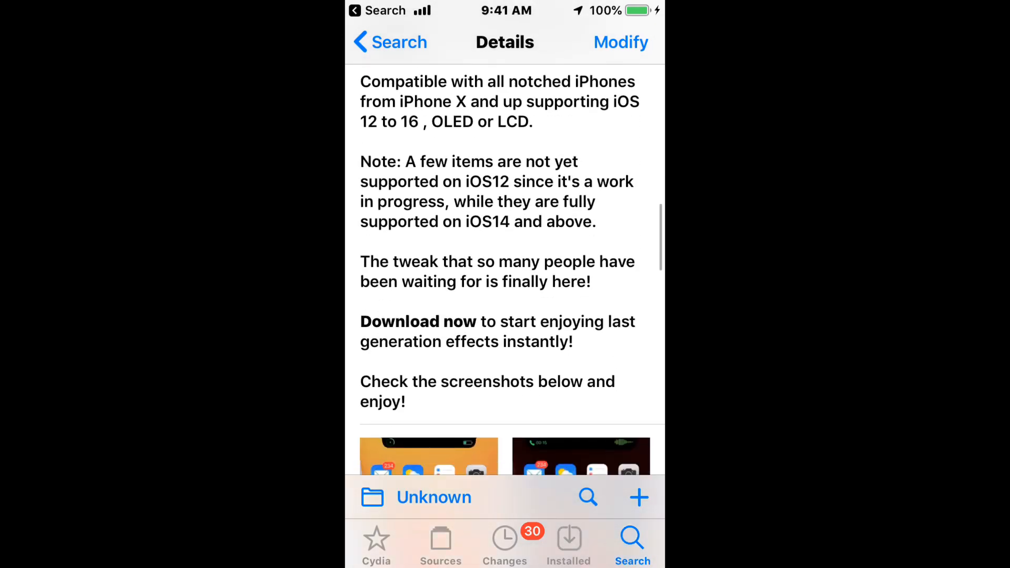
scroll(down, 3)
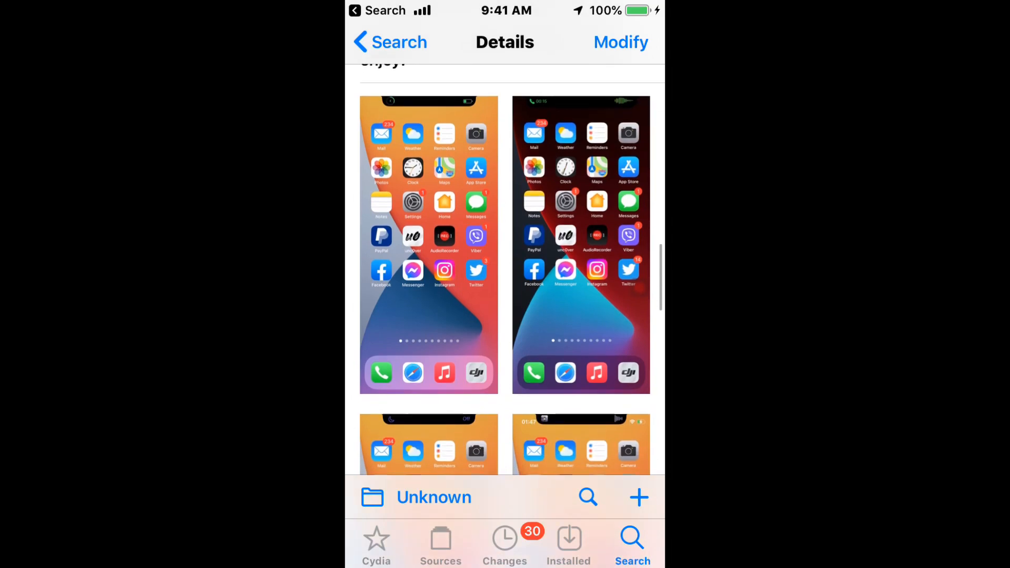
scroll(down, 3)
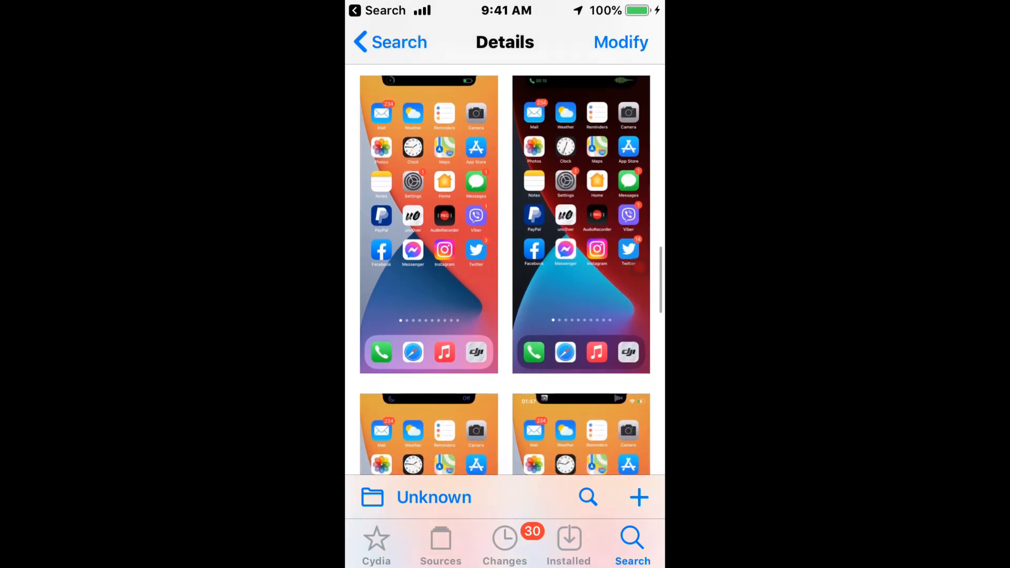
scroll(down, 3)
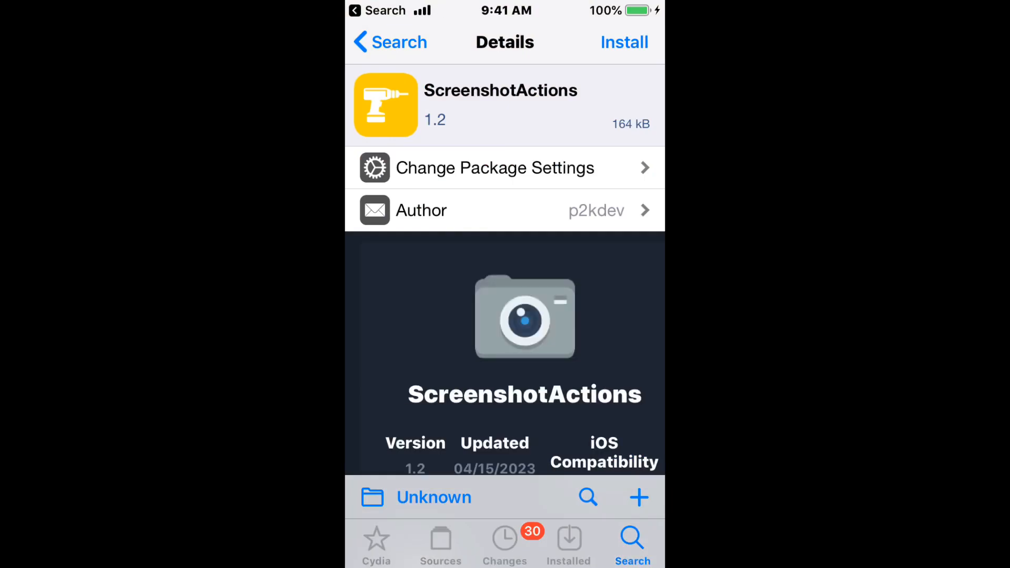
scroll(down, 3)
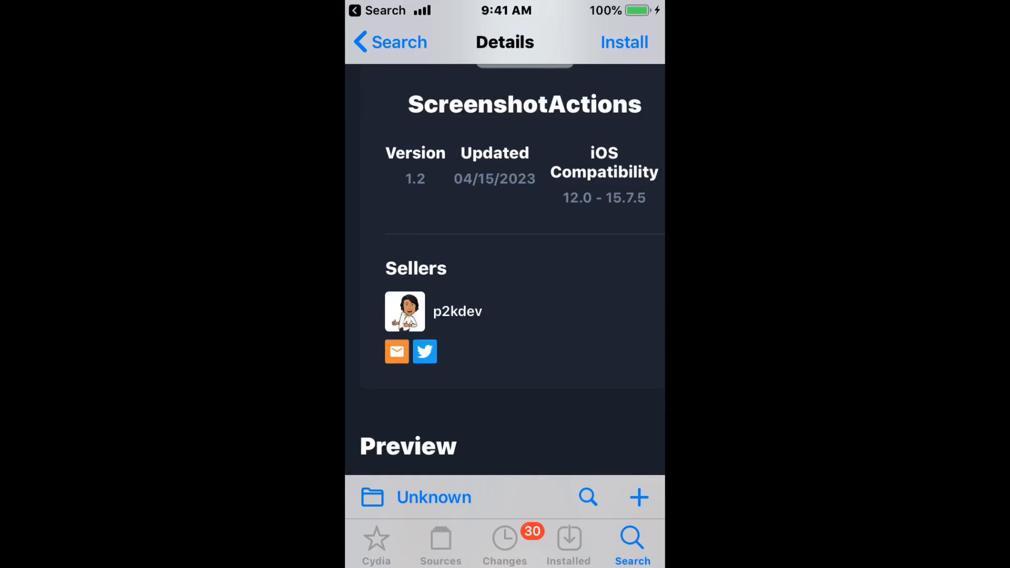
scroll(down, 3)
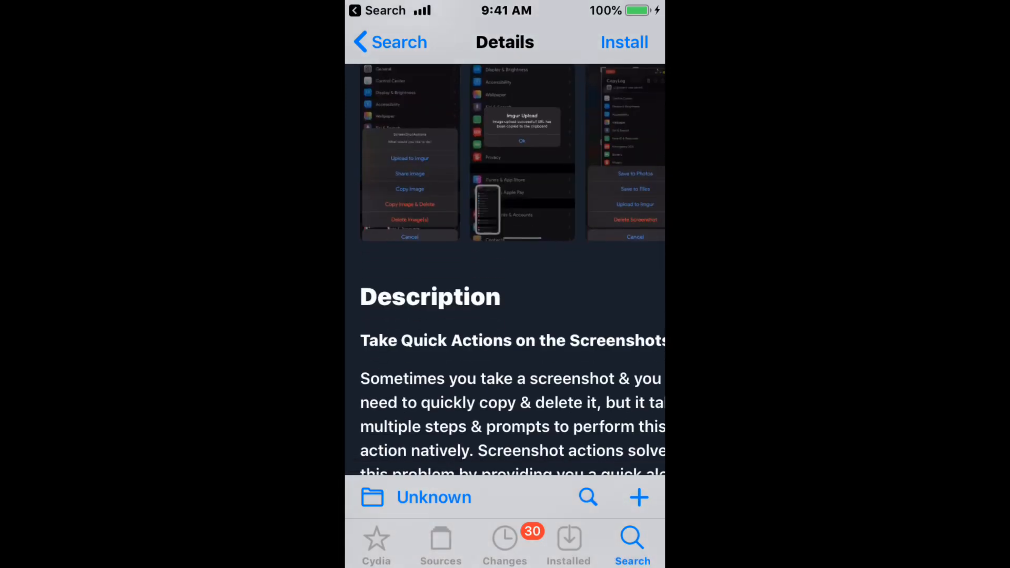
scroll(up, 3)
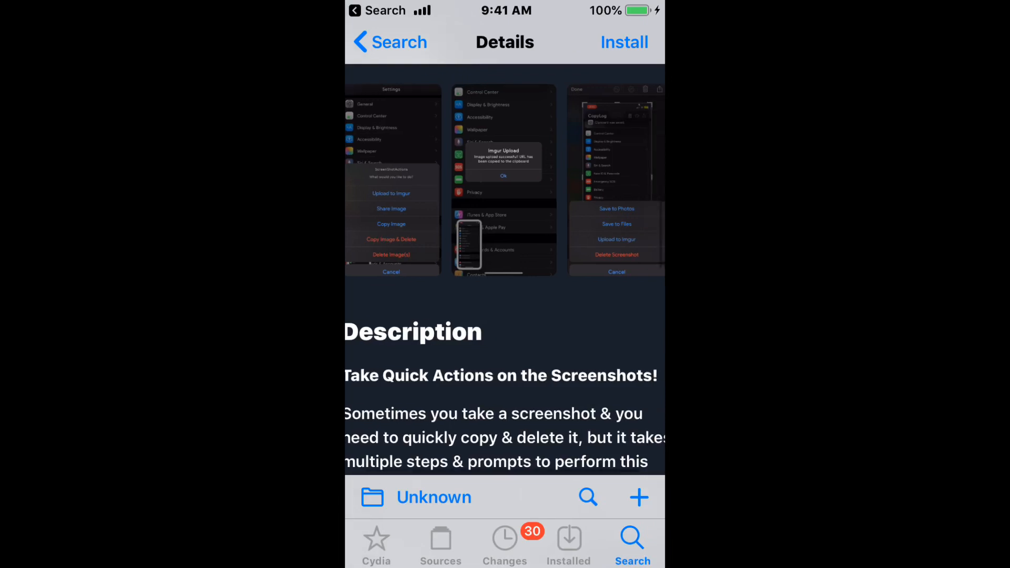
scroll(down, 3)
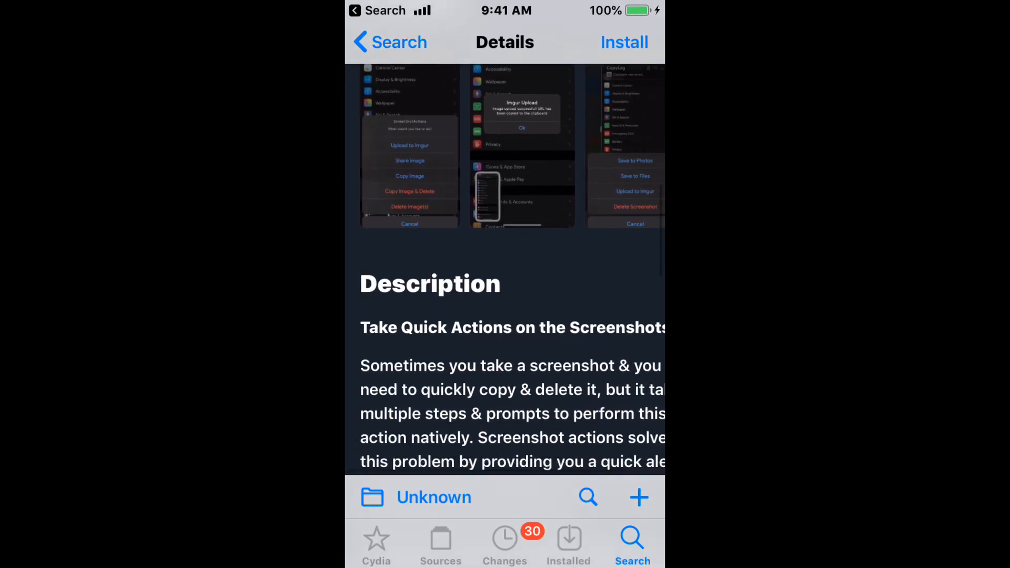
scroll(down, 3)
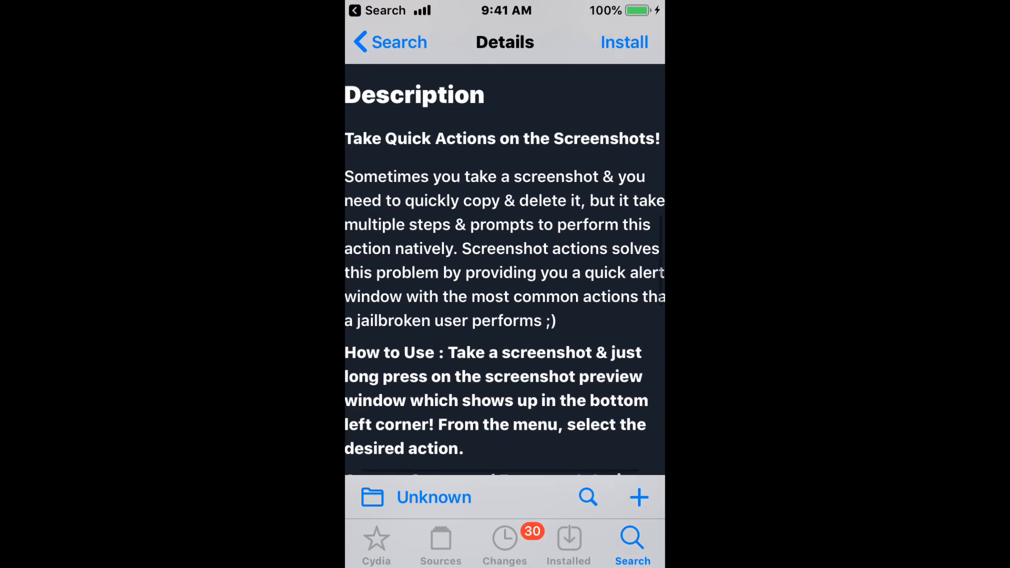
scroll(down, 3)
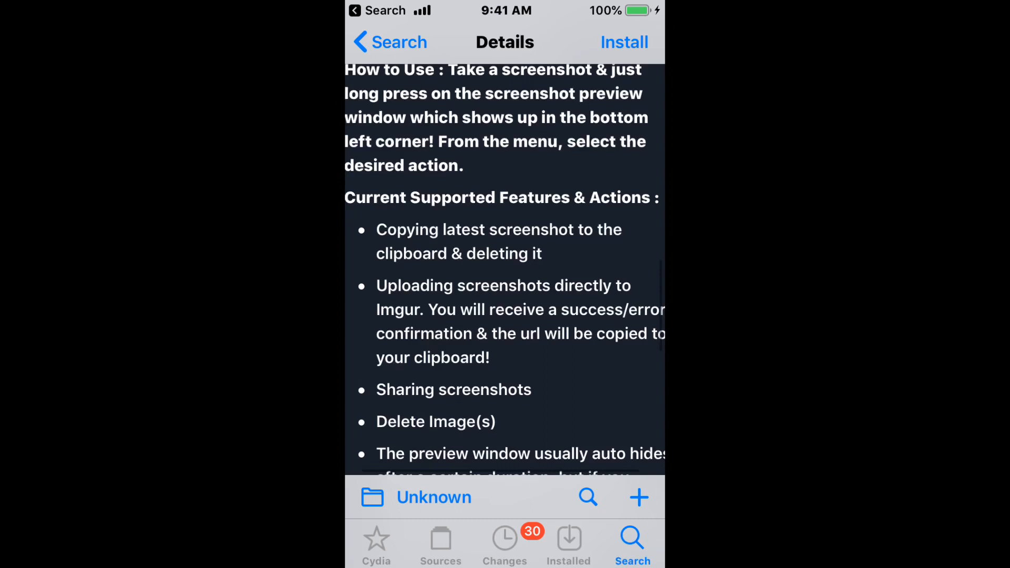
scroll(down, 3)
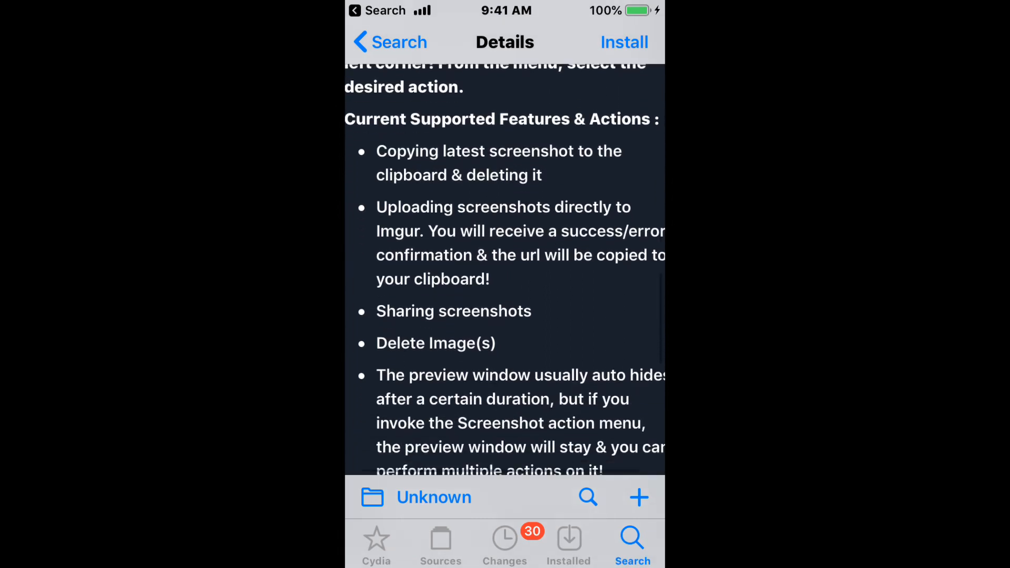
scroll(down, 3)
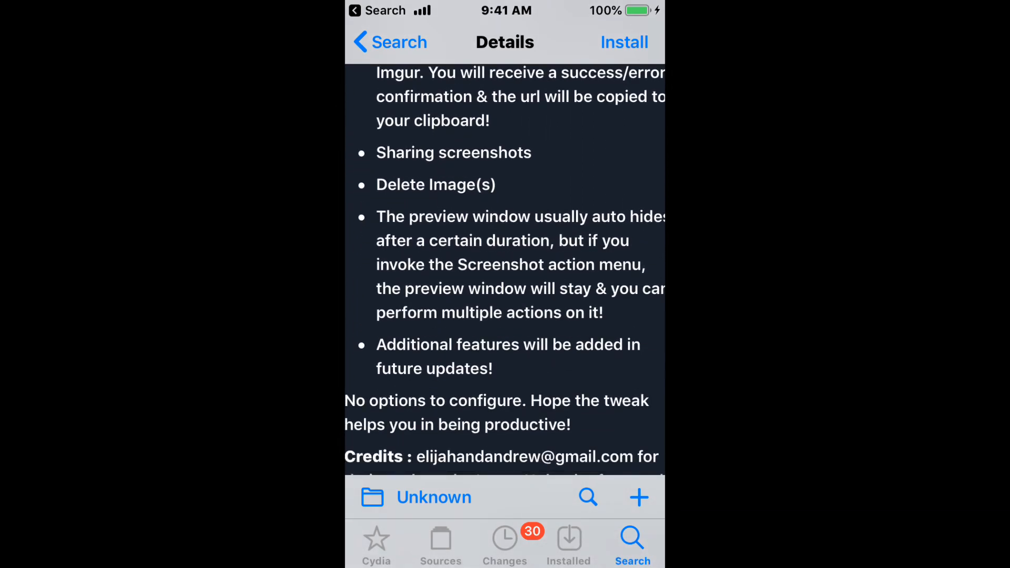
scroll(down, 3)
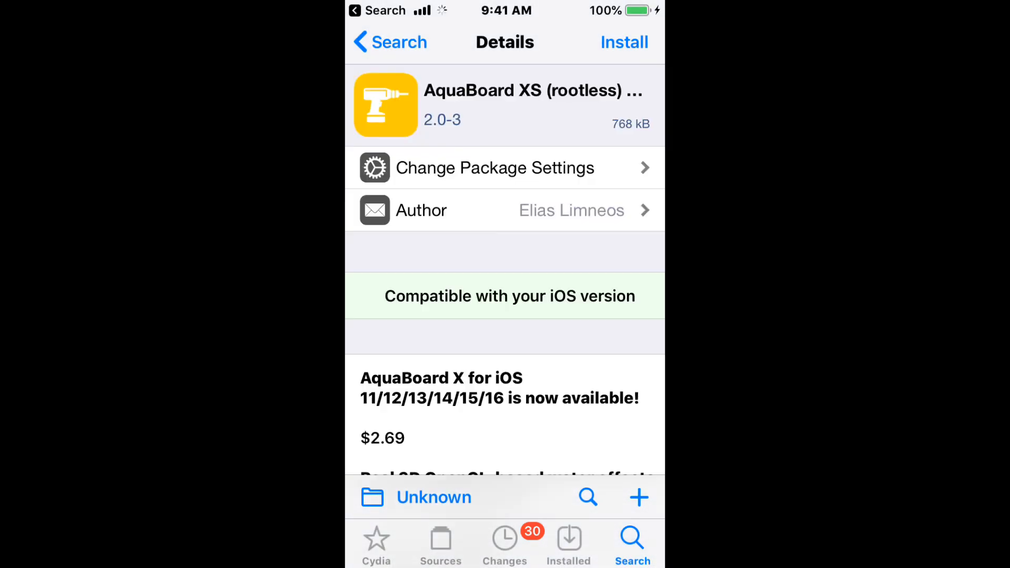
scroll(down, 3)
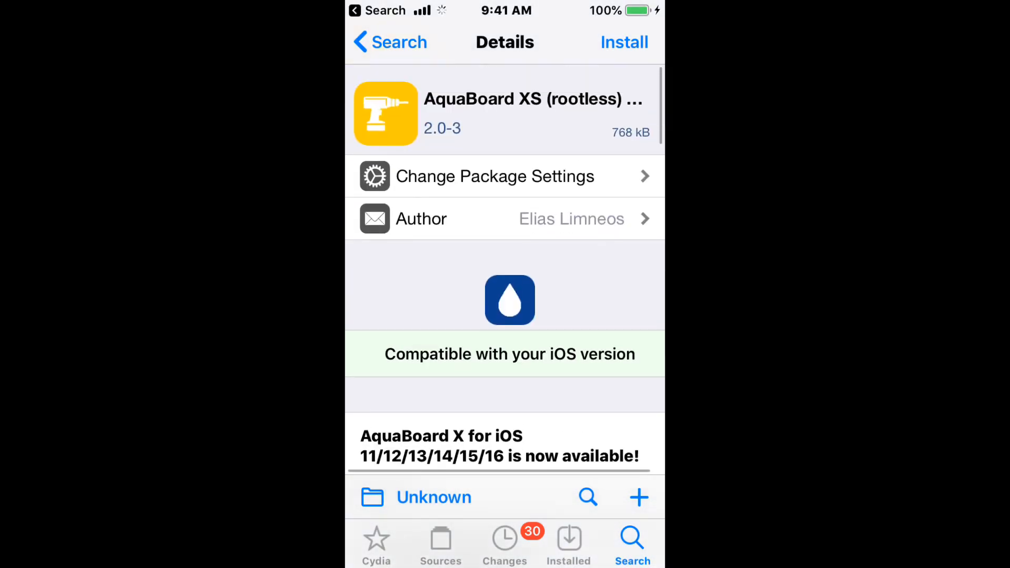
scroll(down, 3)
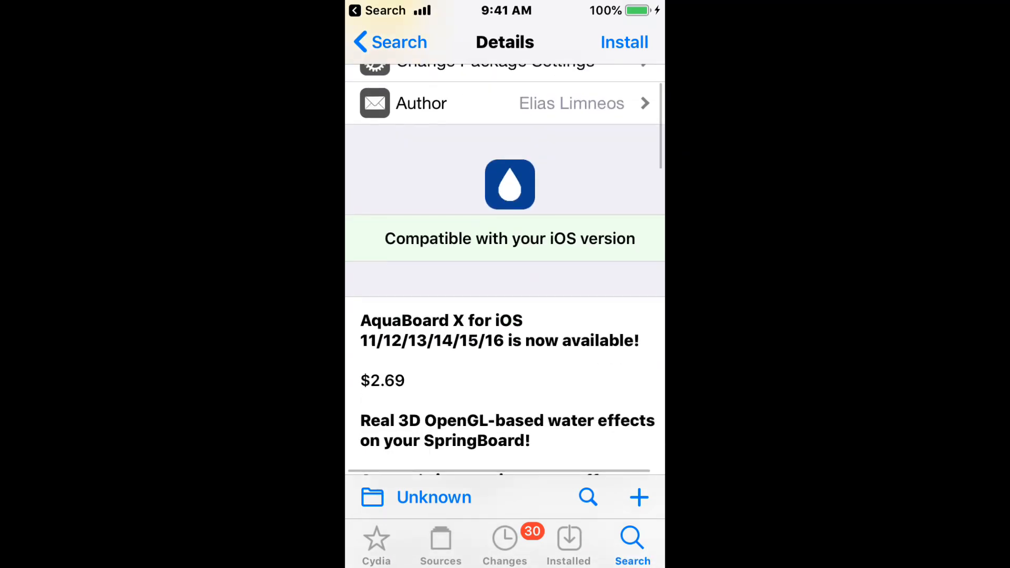
scroll(down, 3)
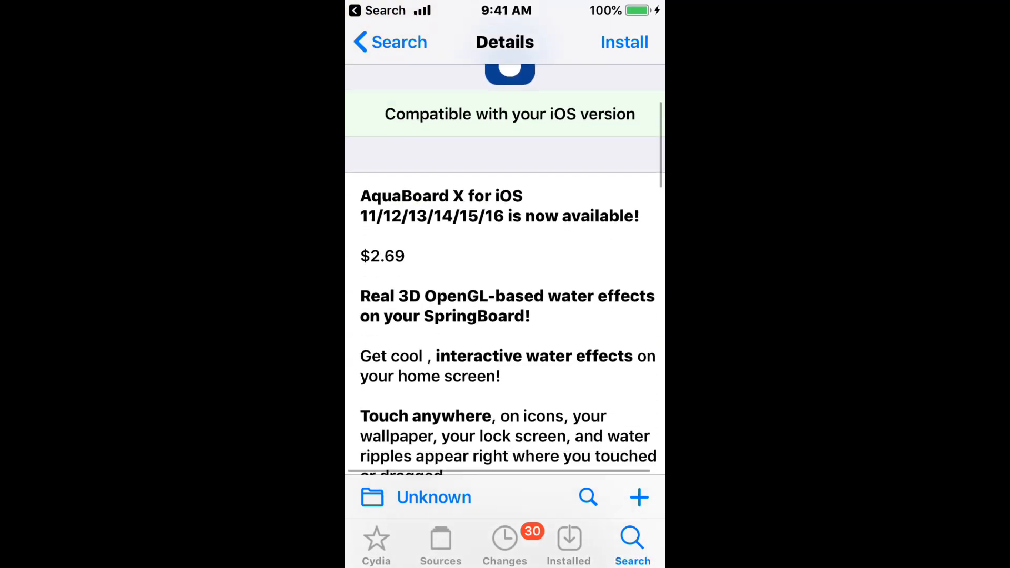
scroll(down, 3)
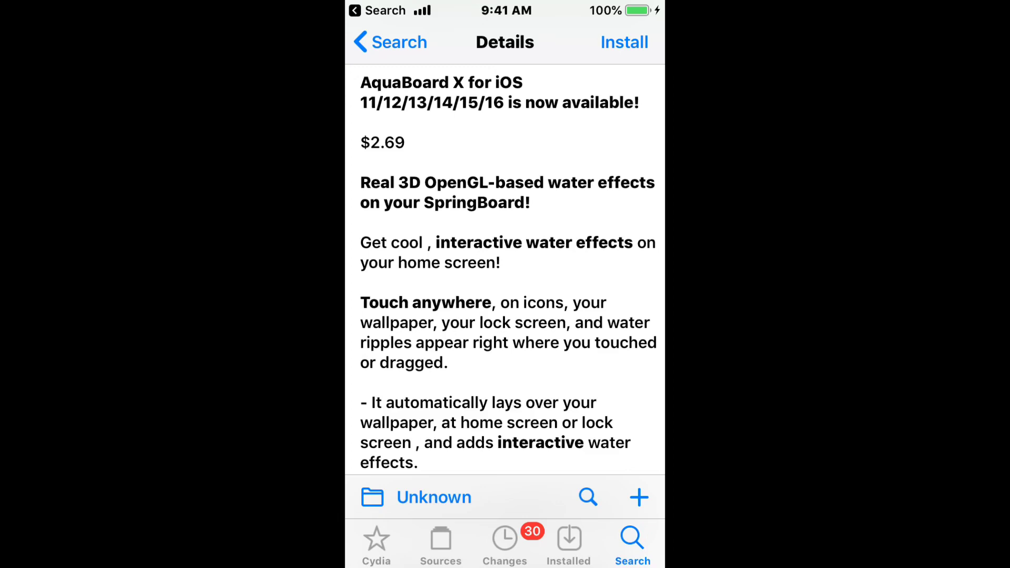
scroll(down, 3)
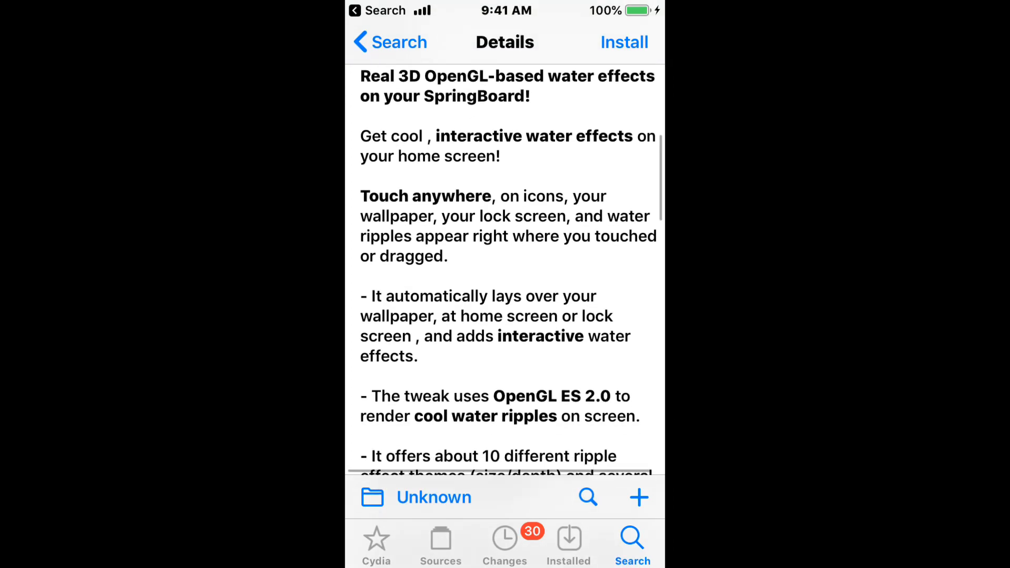
scroll(down, 3)
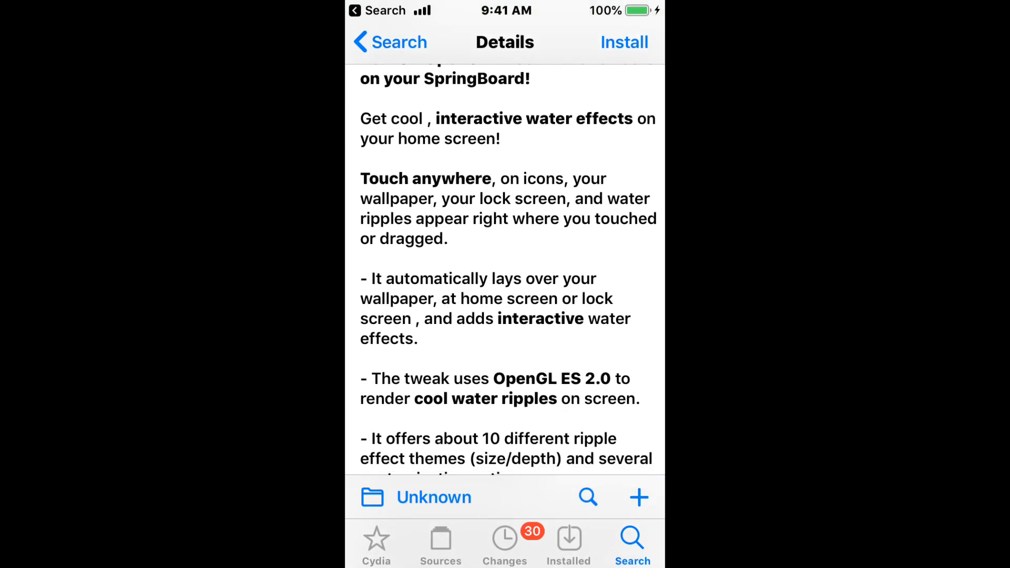
scroll(down, 3)
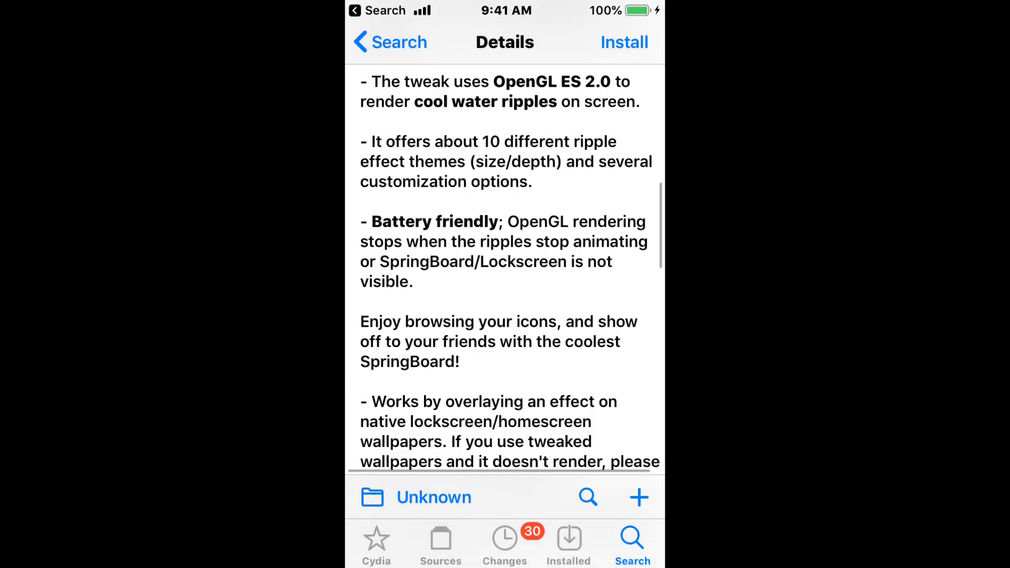
scroll(down, 3)
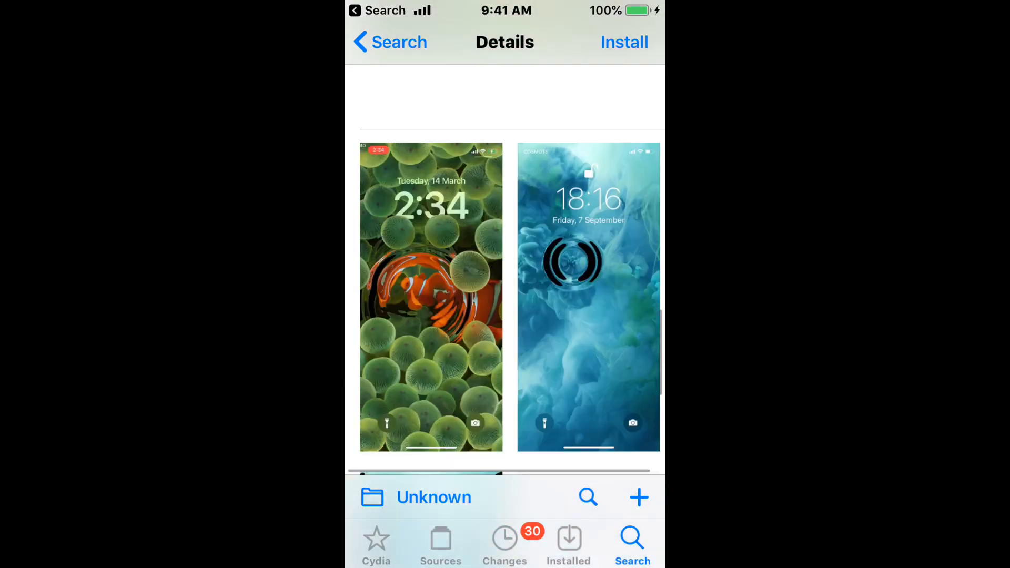
scroll(down, 3)
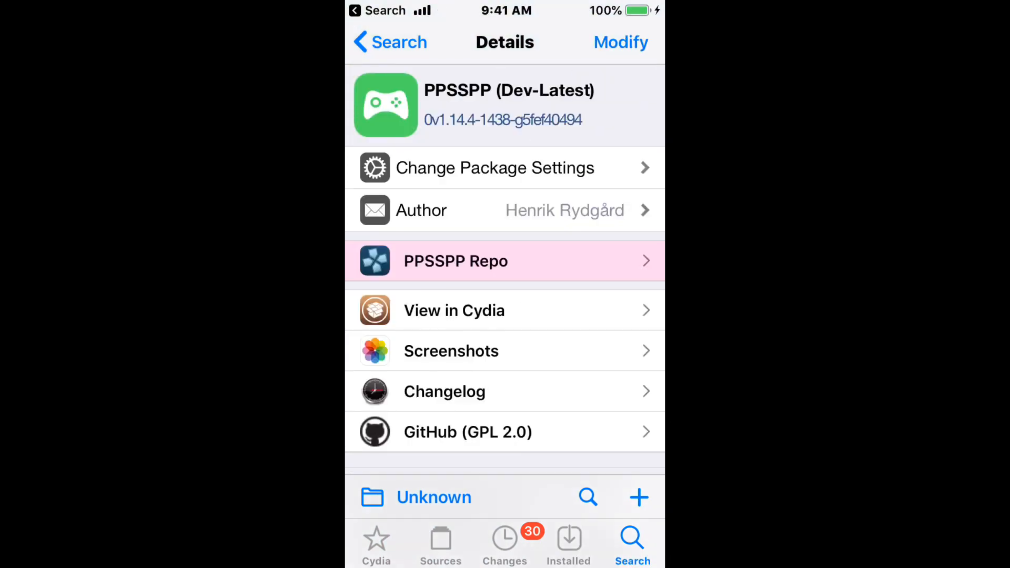
scroll(down, 3)
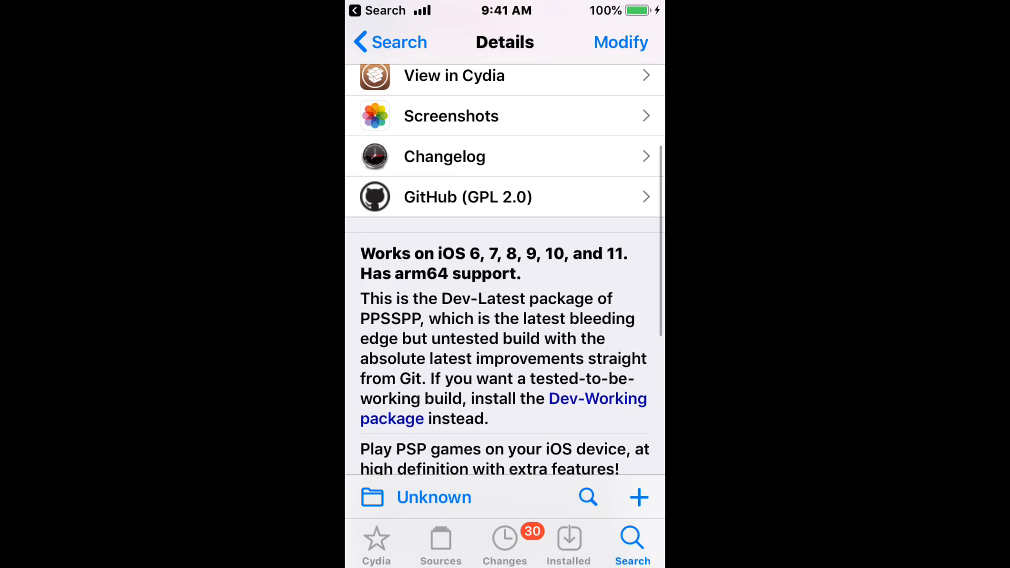
scroll(down, 3)
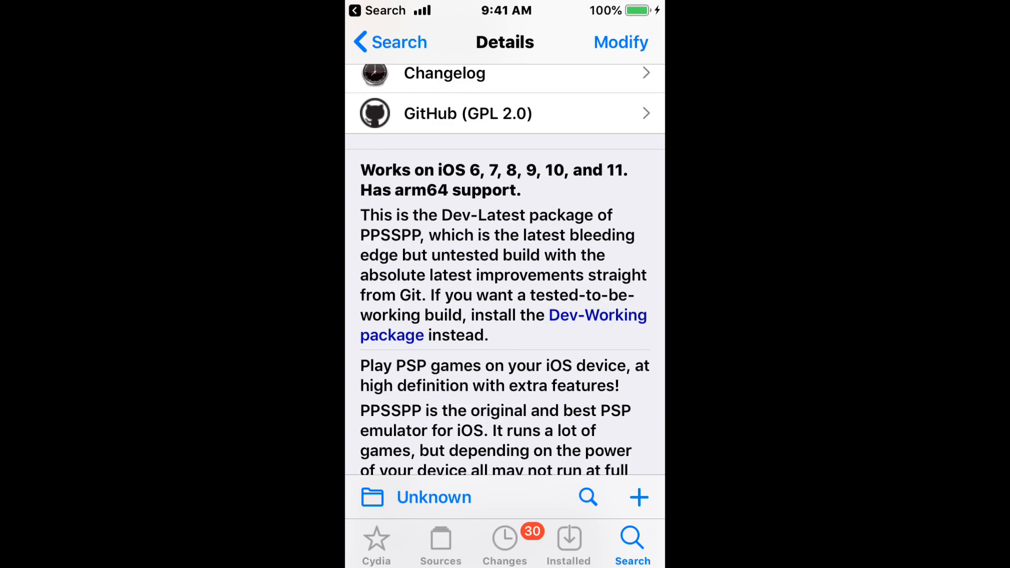
scroll(down, 3)
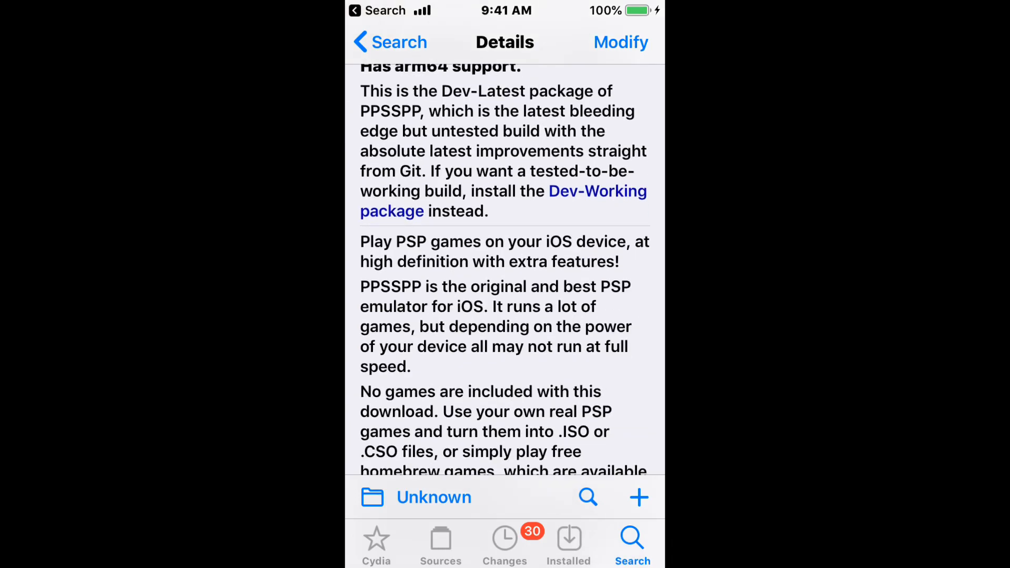
scroll(down, 3)
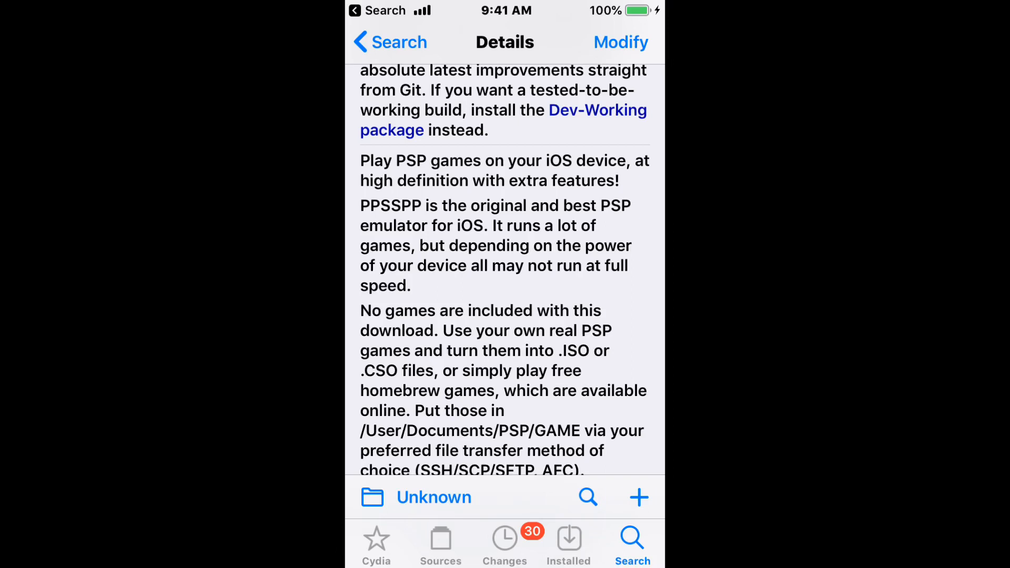
scroll(down, 3)
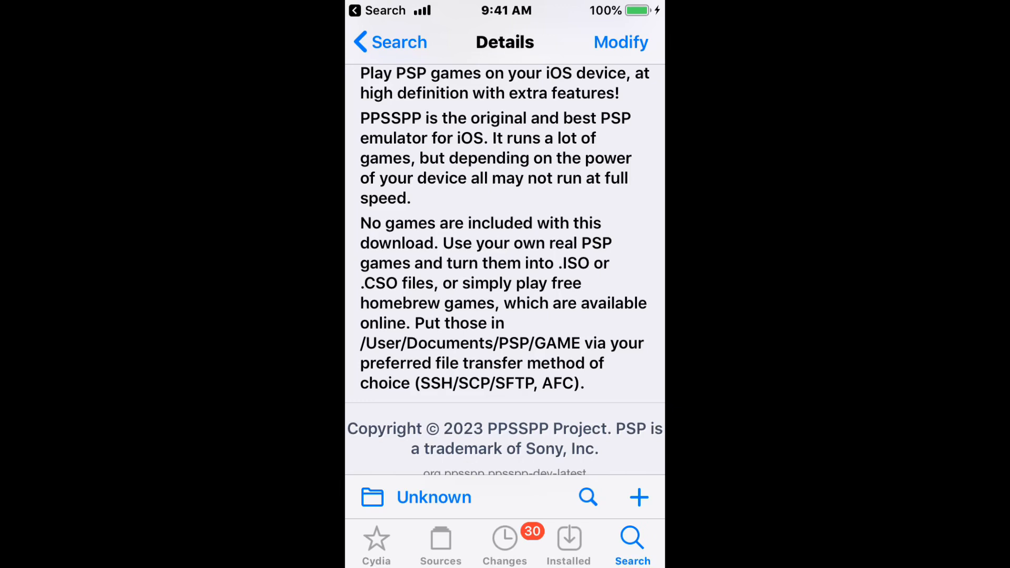
scroll(down, 3)
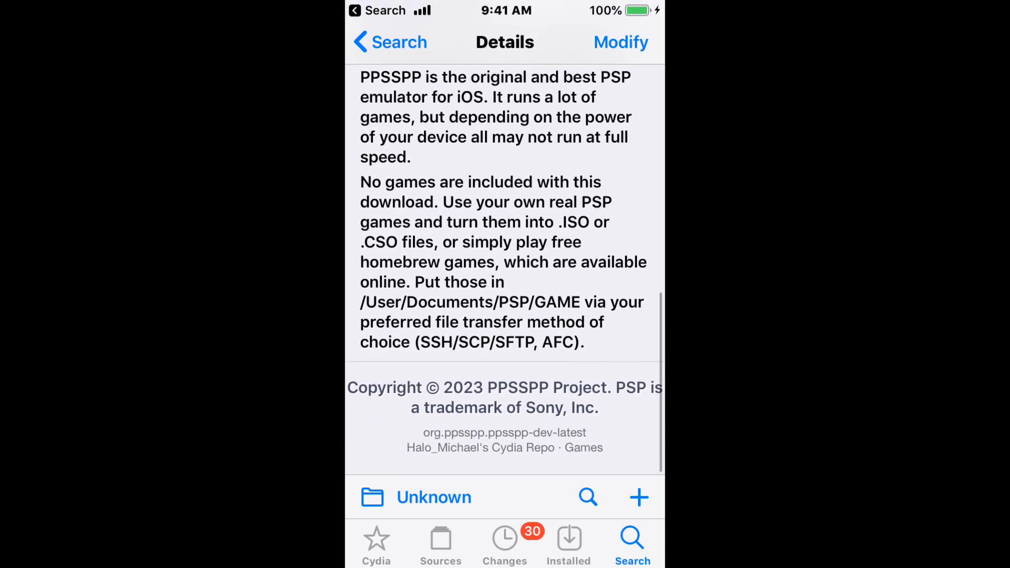
scroll(down, 3)
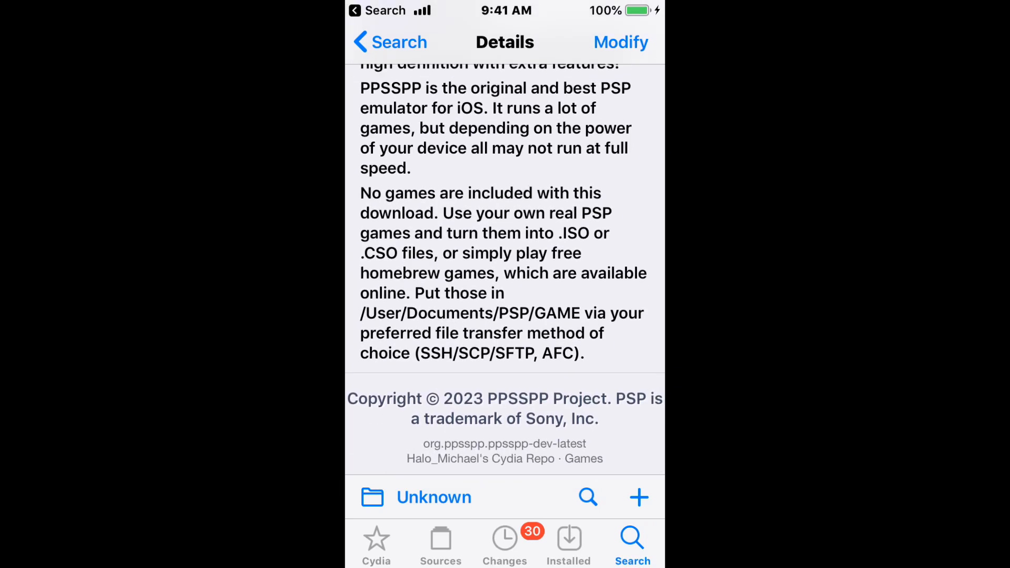